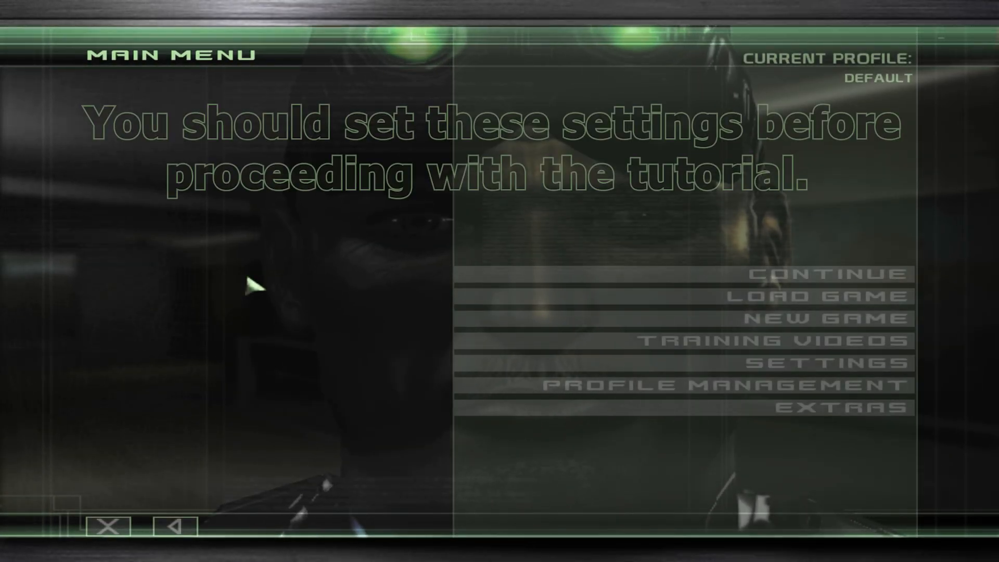
Show the Advanced display settings (Shader Model 3.0, 16x anisotropic, high shadows) from the main menu.
click(817, 362)
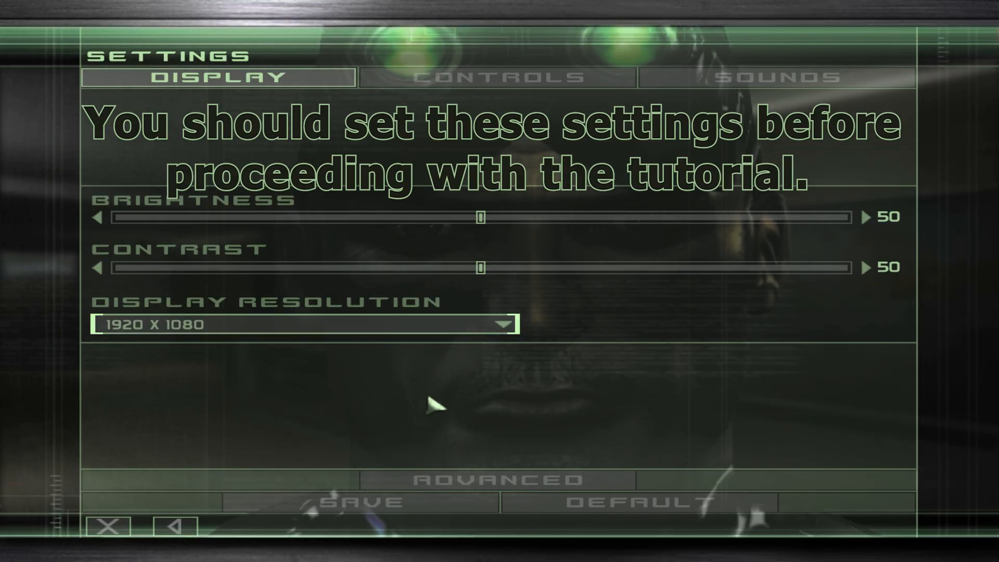
click(498, 480)
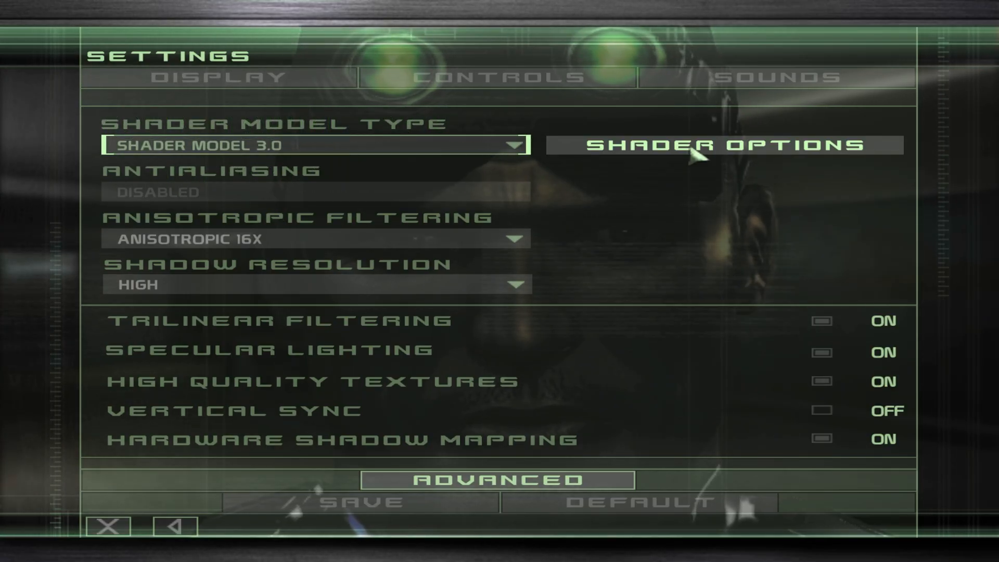
click(725, 146)
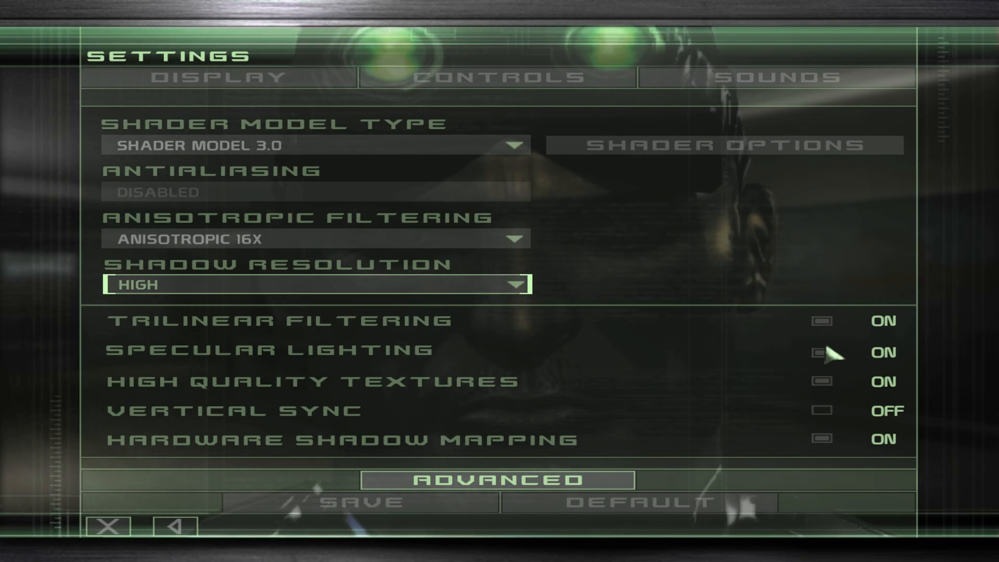
mouse_move(825, 419)
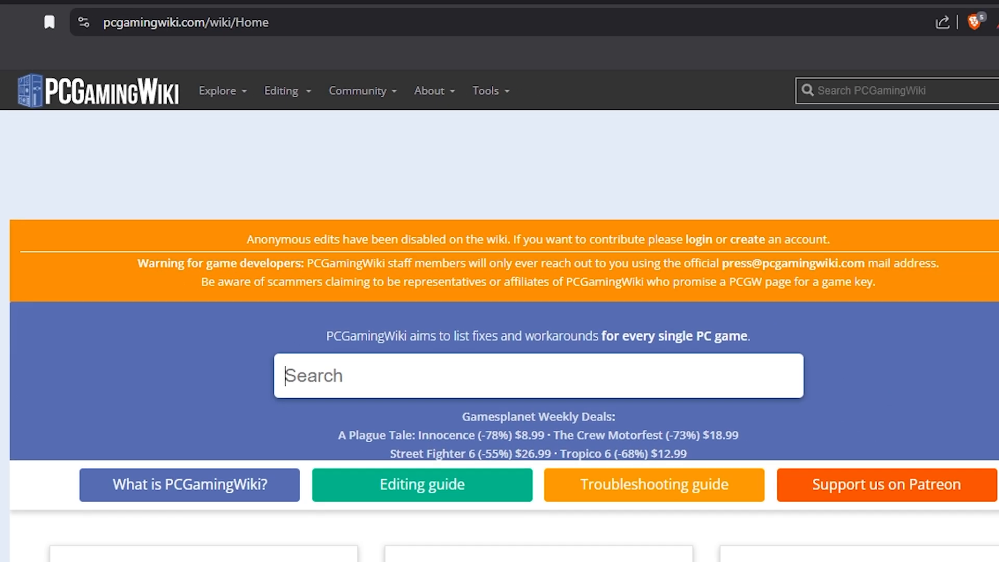
Search the wiki for 'splinter cell ch' and open the Tom Clancy's Splinter Cell: Chaos Theory article.
text(splinter cell chaos theory)
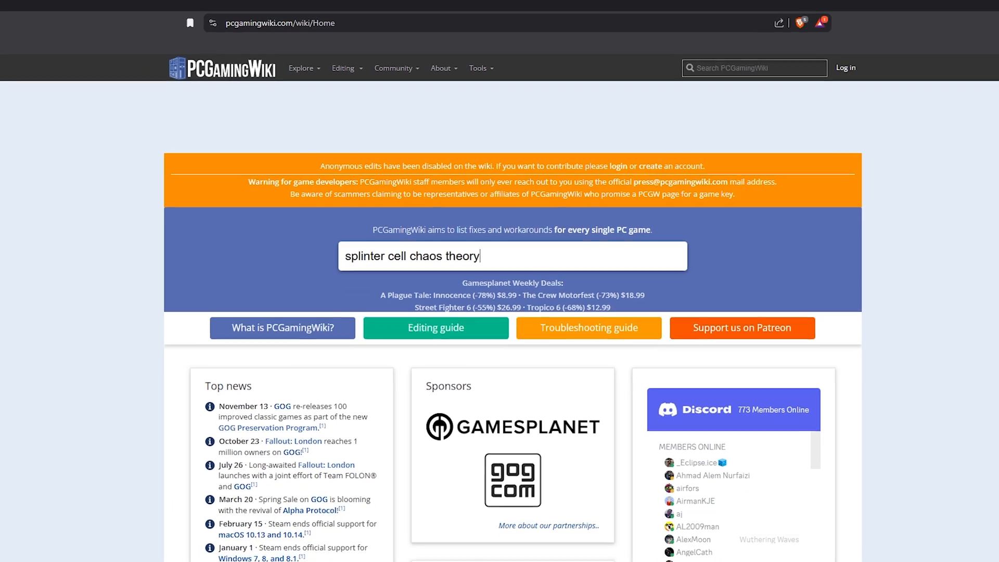
key(Enter)
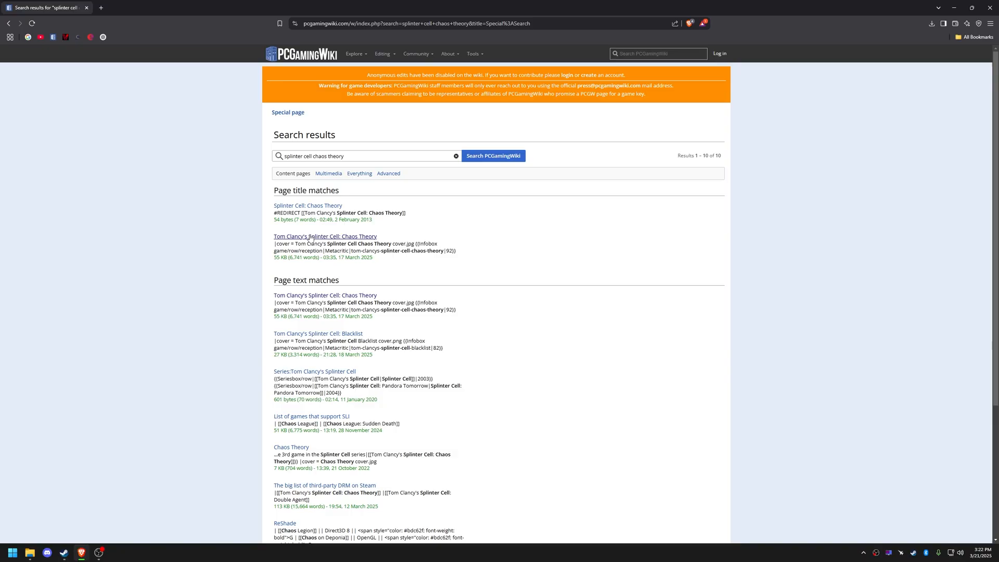
click(323, 235)
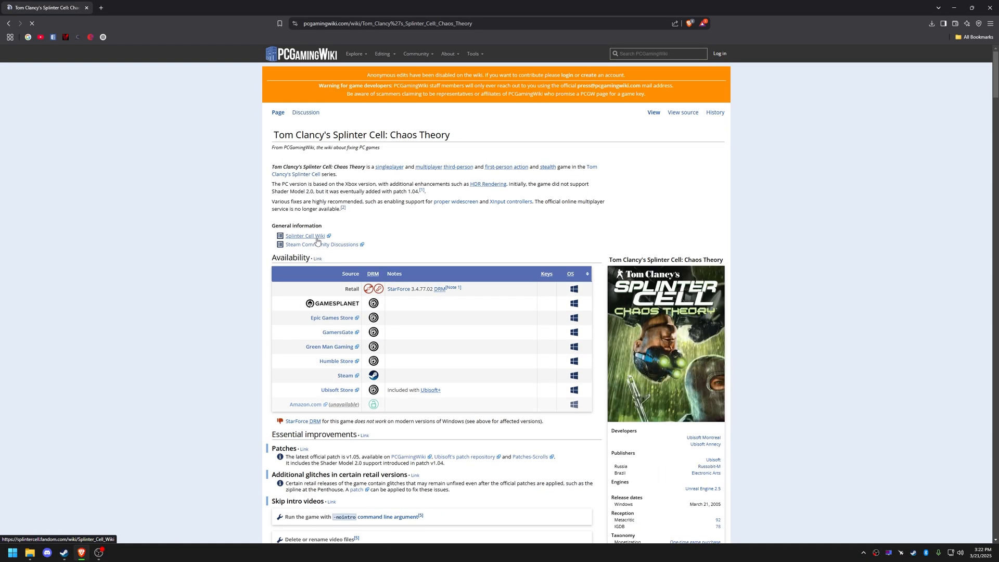
scroll(down, 3)
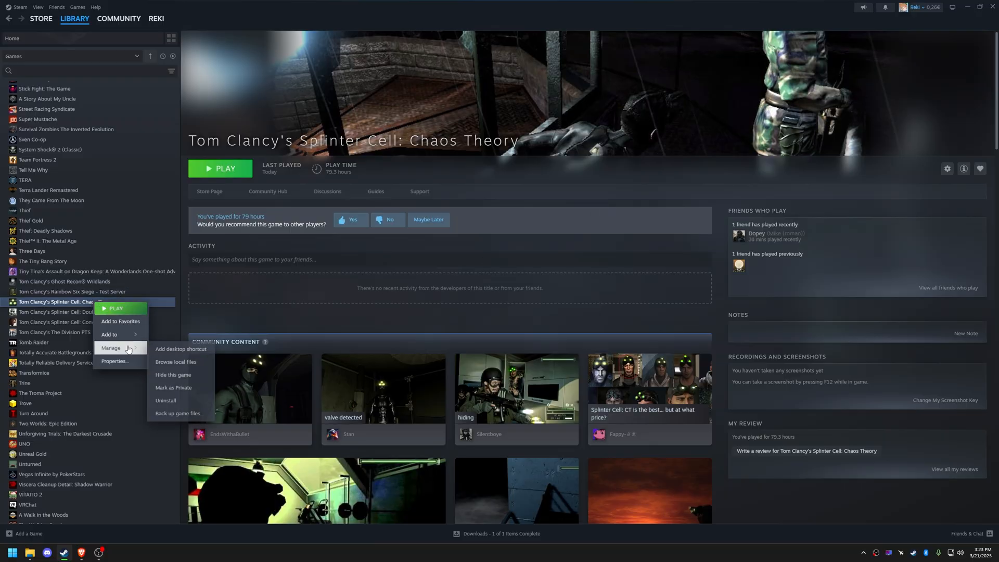
Browse the game's local files from Steam and enter its System folder.
click(175, 362)
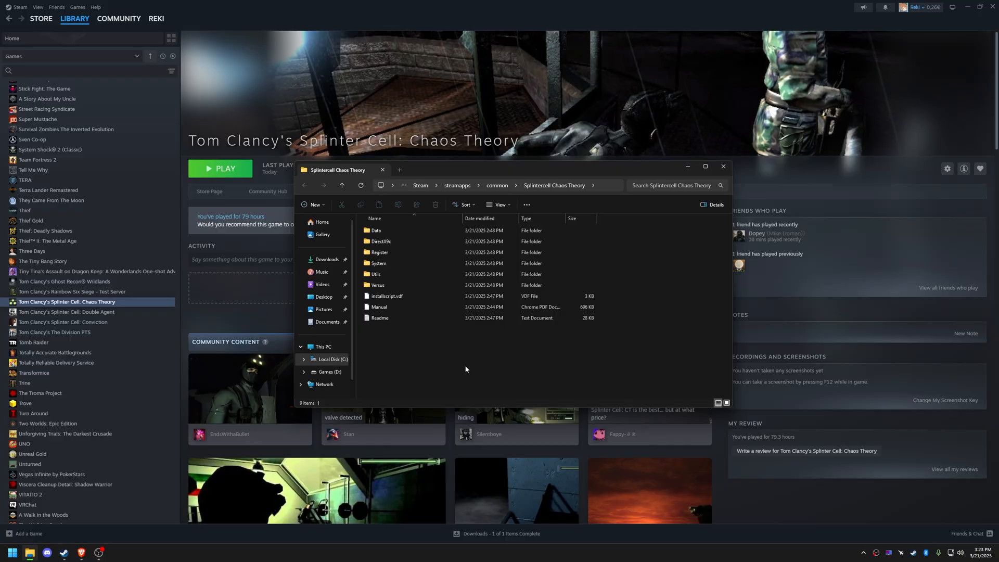
double_click(379, 262)
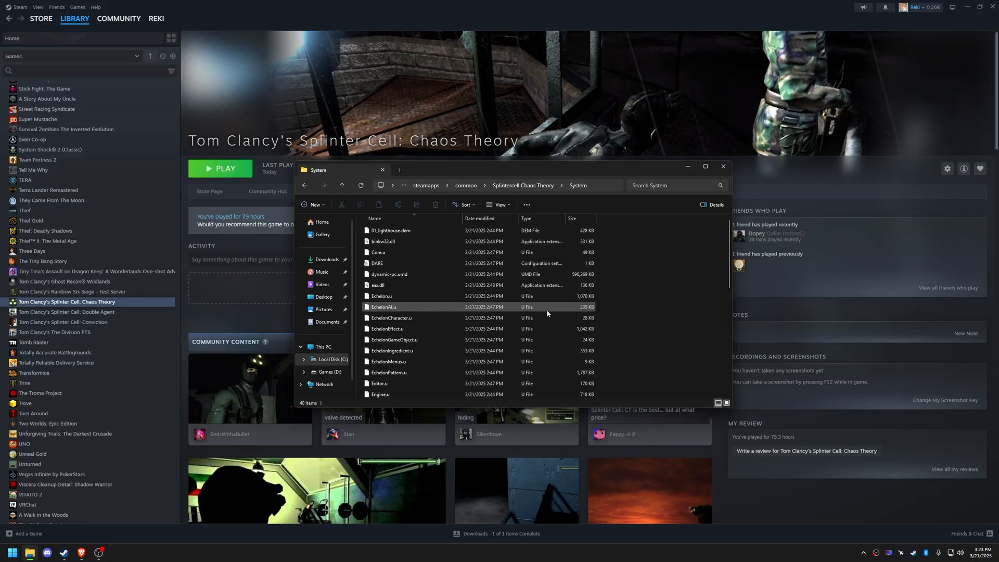
click(706, 165)
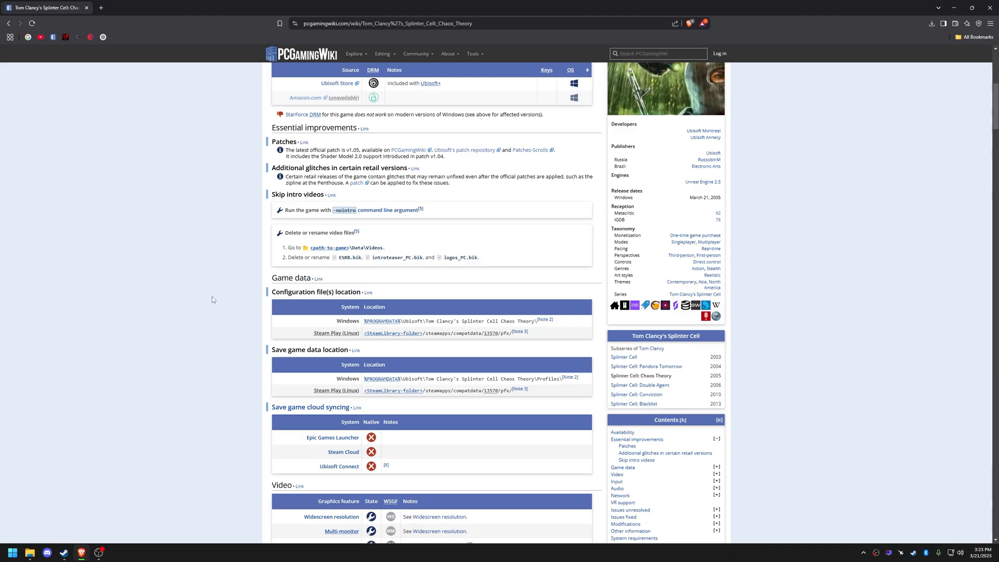
Reach the Widescreen resolution advice and follow its widescreen fix link.
scroll(down, 3)
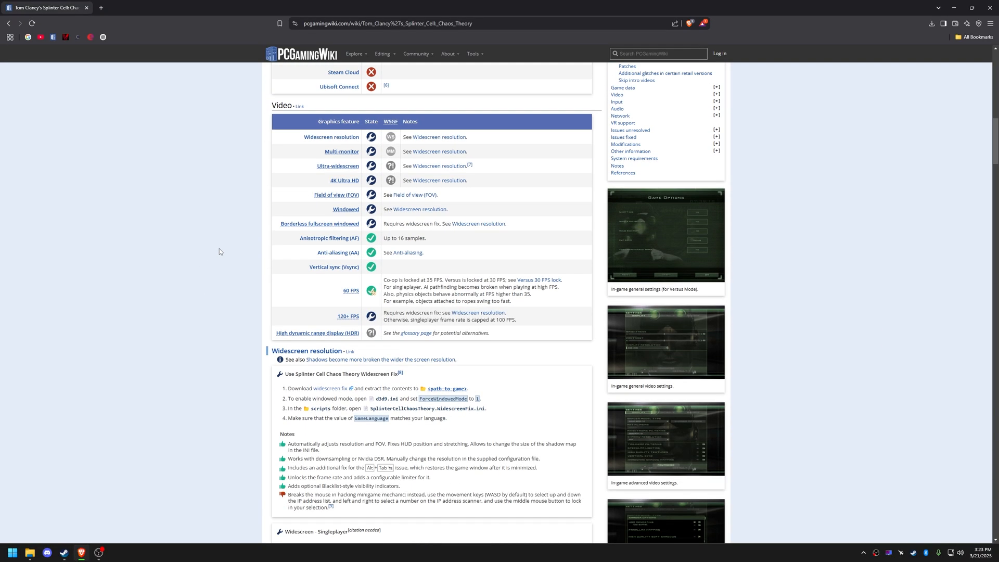
scroll(down, 3)
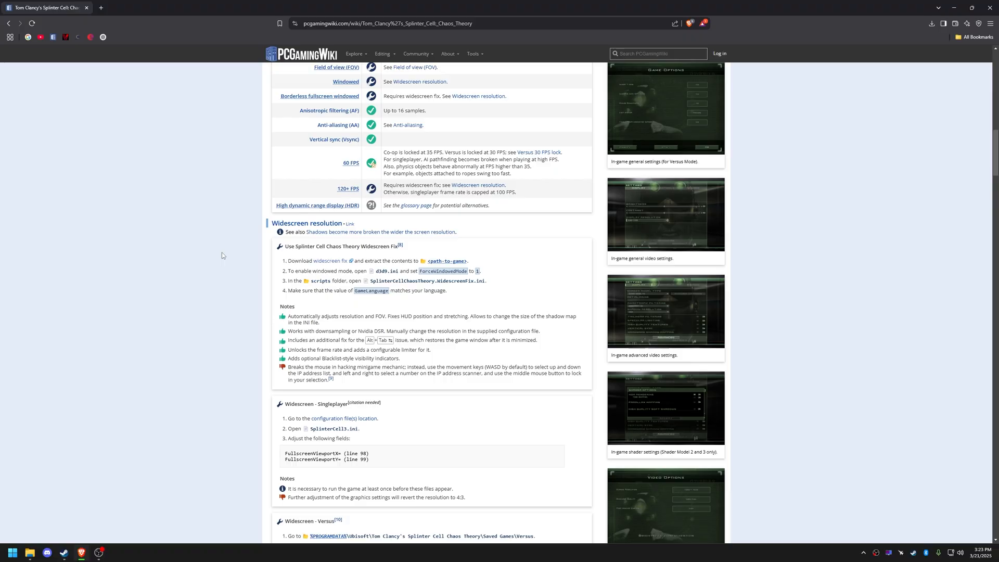
scroll(down, 3)
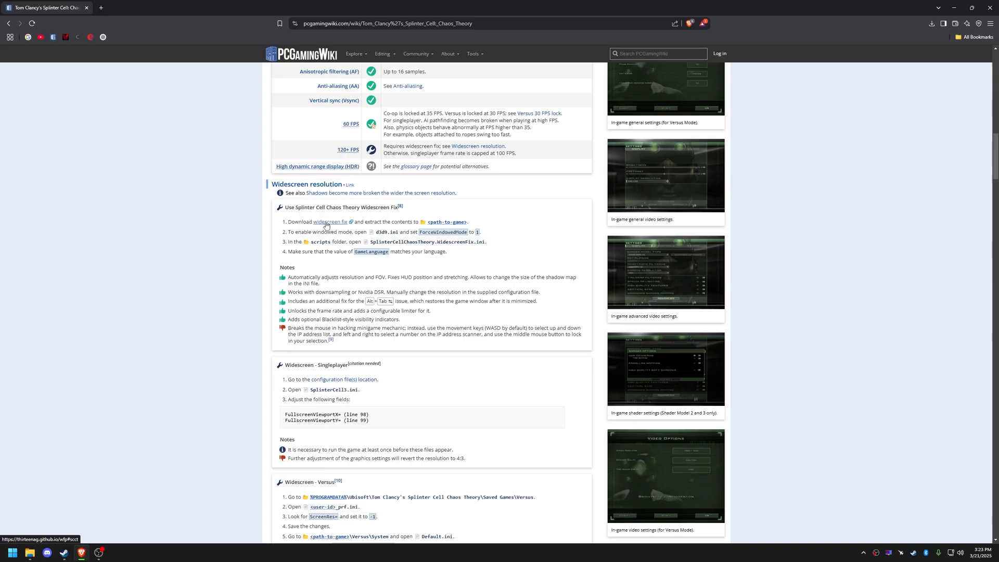
click(330, 221)
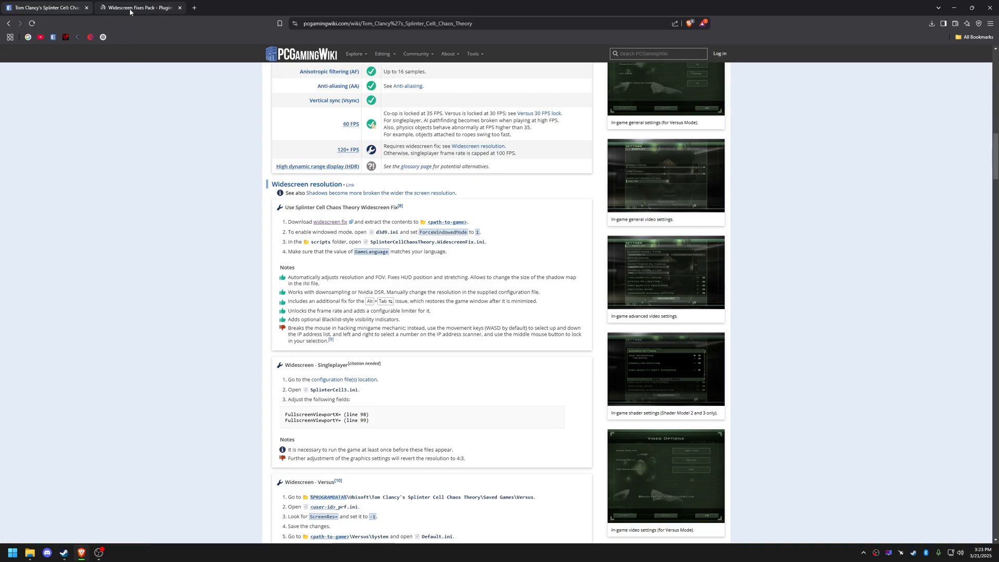
Download the Chaos Theory Widescreen Fix via the Direct Link option on the Widescreen Fixes Pack page.
click(131, 8)
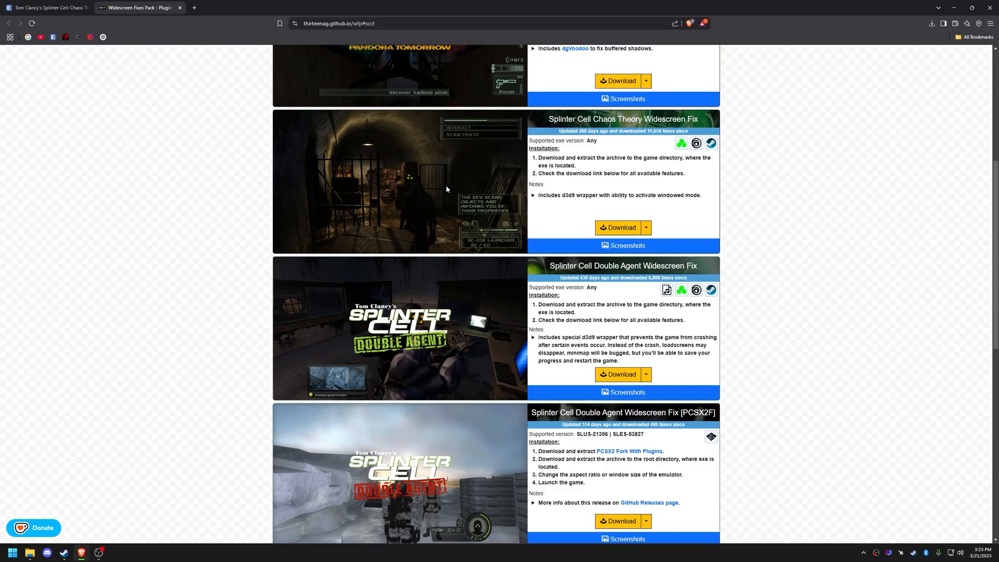
click(646, 227)
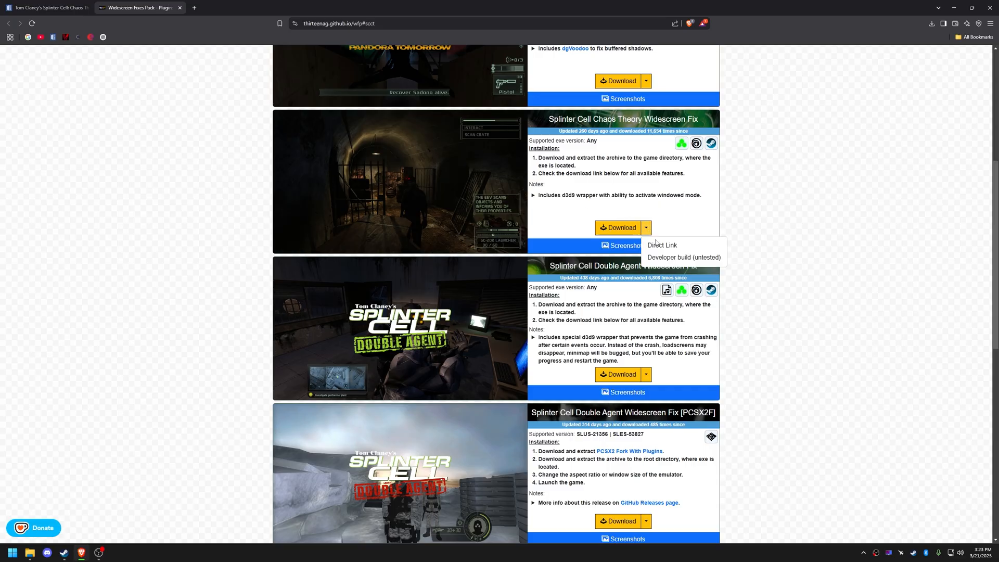
click(662, 244)
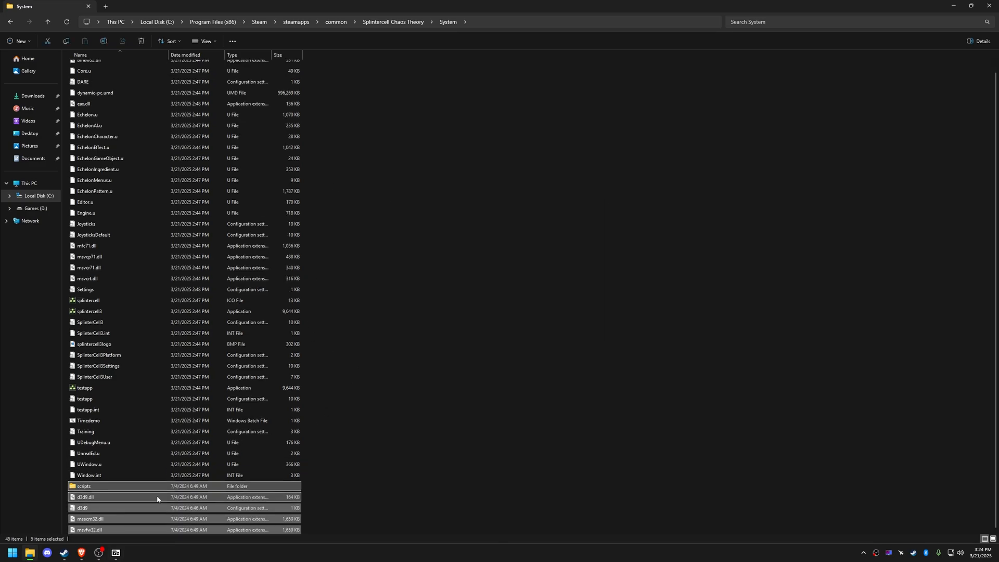
Open SplinterCellChaosTheory.WidescreenFix.ini from the fix's scripts folder.
double_click(83, 485)
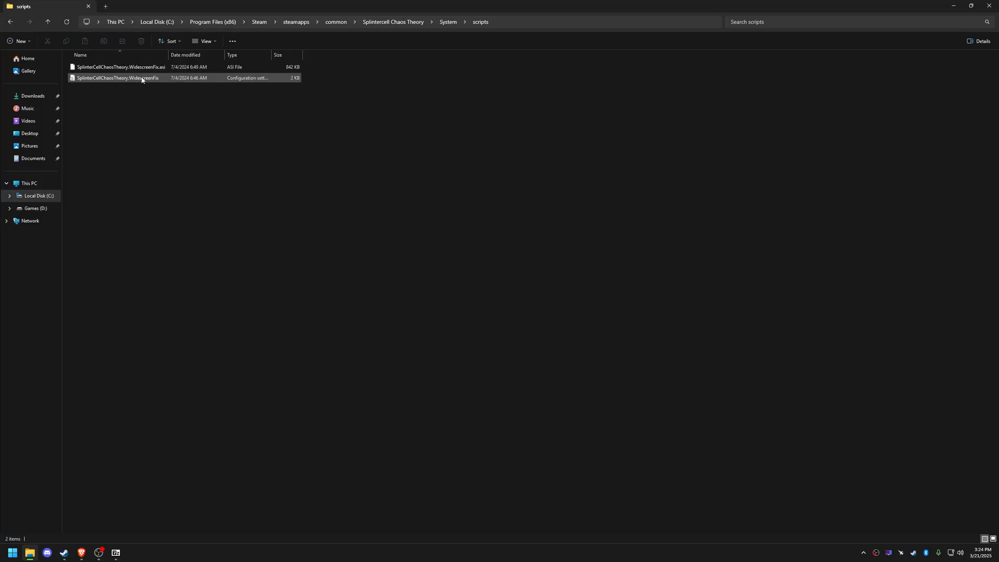
double_click(116, 77)
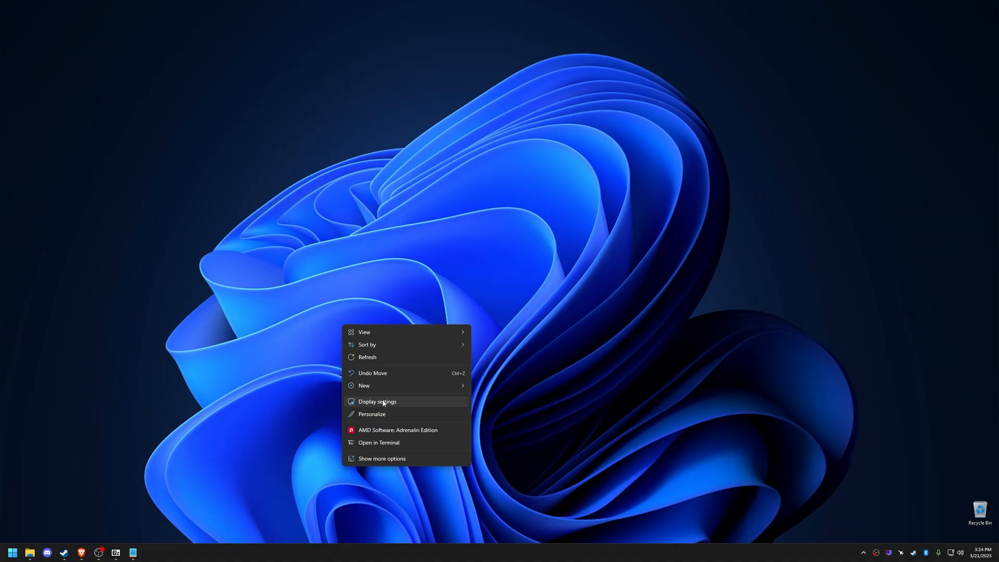
Check in Display settings that the monitor resolution stays at 2560 × 1440.
click(376, 402)
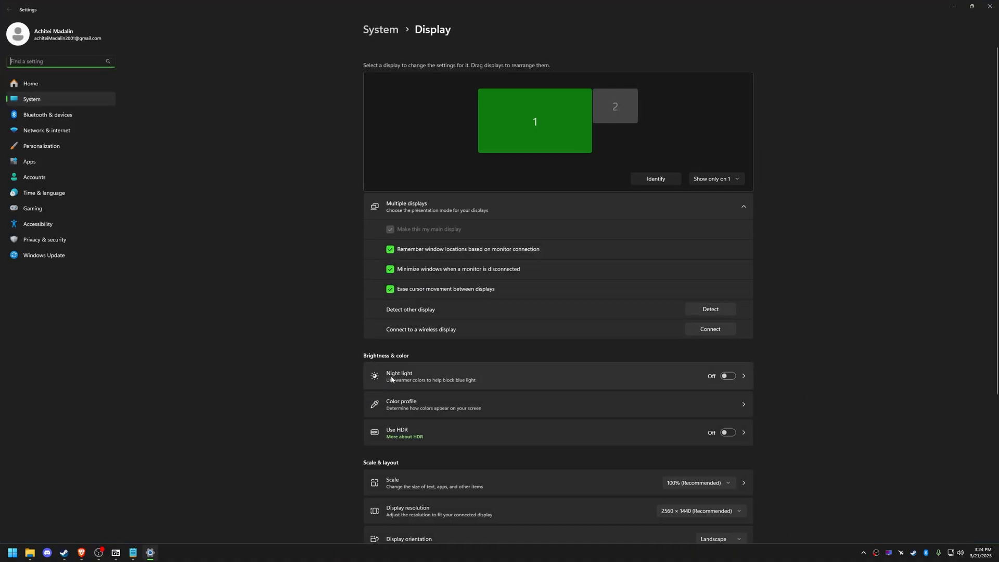
mouse_move(541, 154)
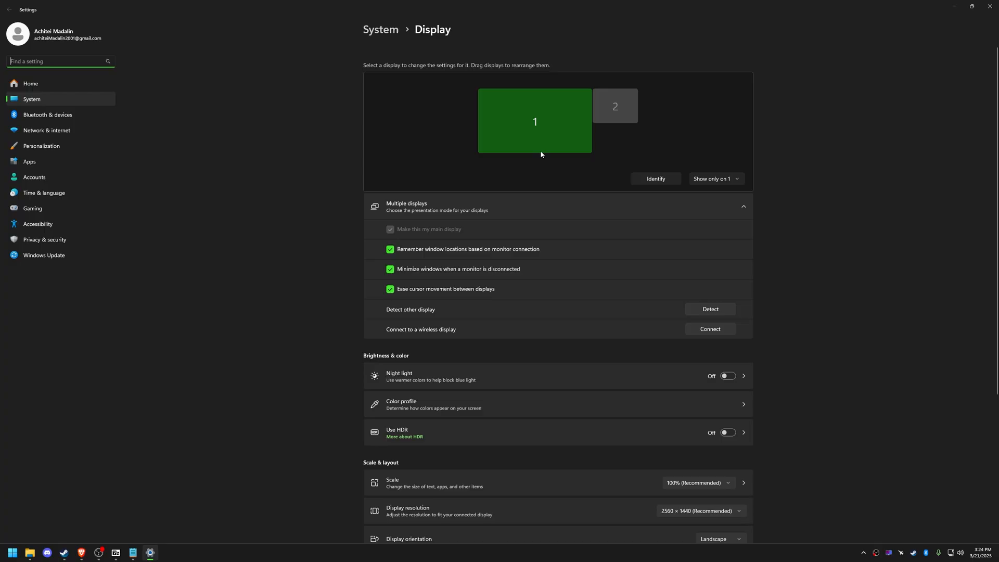
scroll(down, 3)
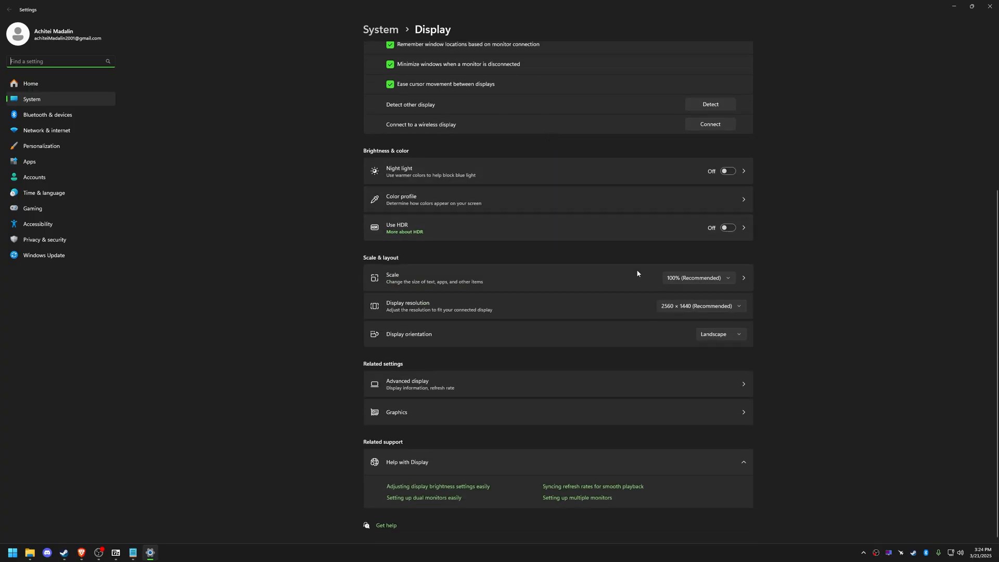
click(701, 306)
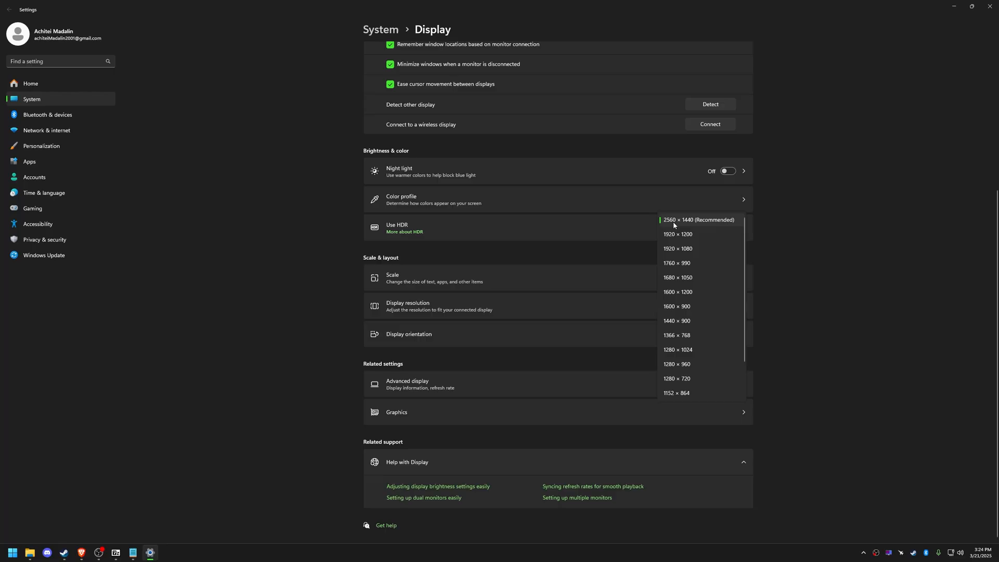
click(699, 219)
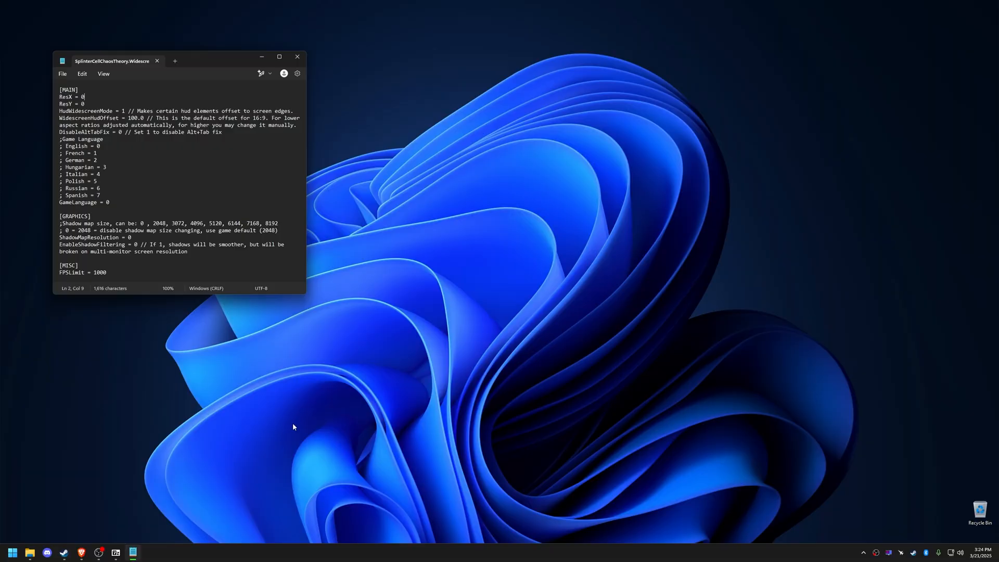
Set ResX = 2560, ResY = 1440 and FPSLimit = 60 in the widescreen fix ini.
text(2560)
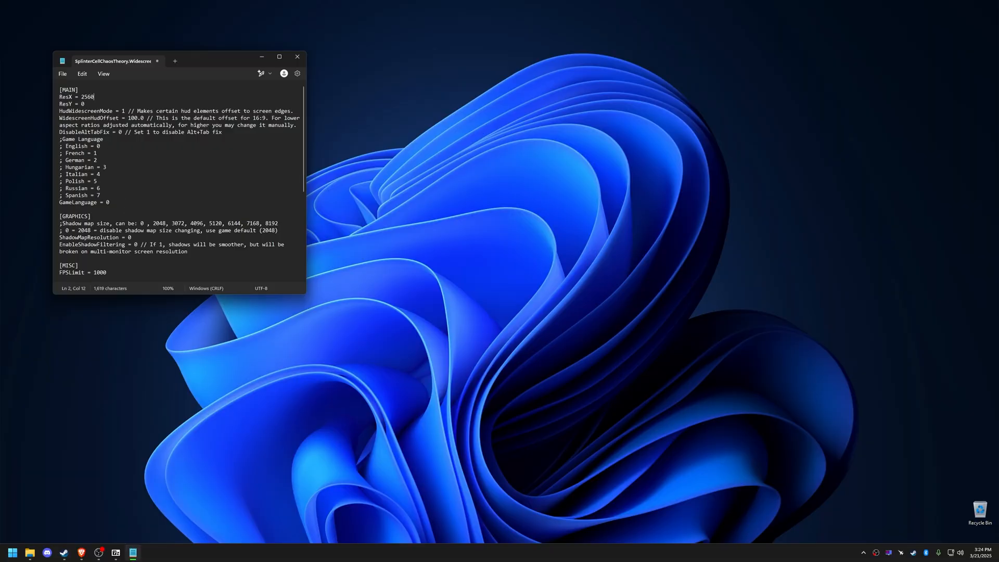
text(1440)
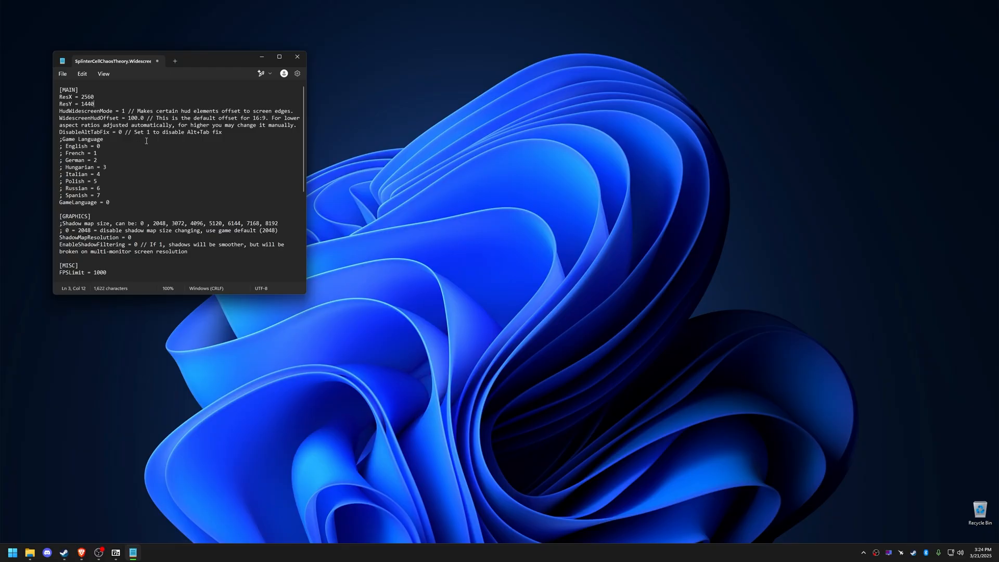
scroll(down, 3)
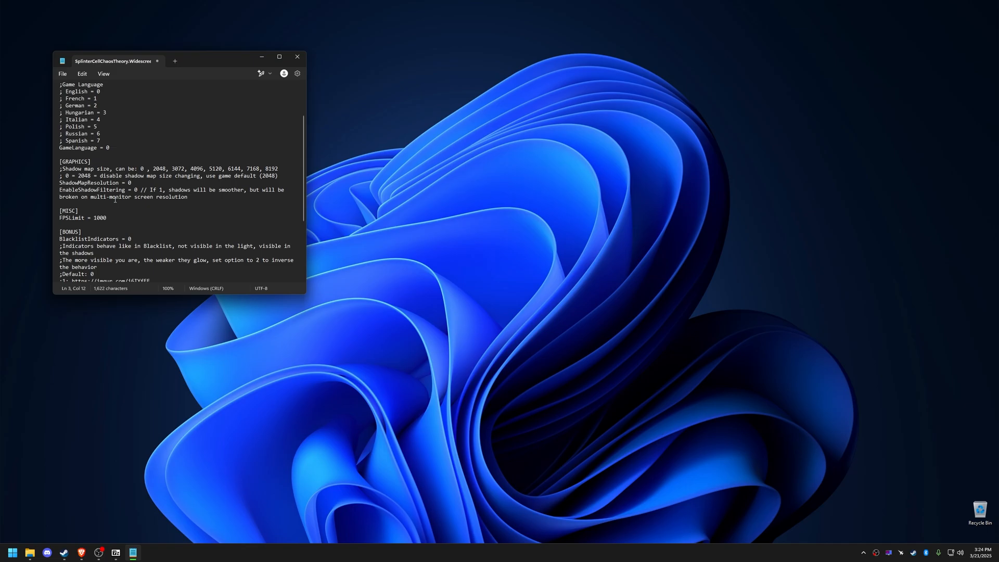
text(60)
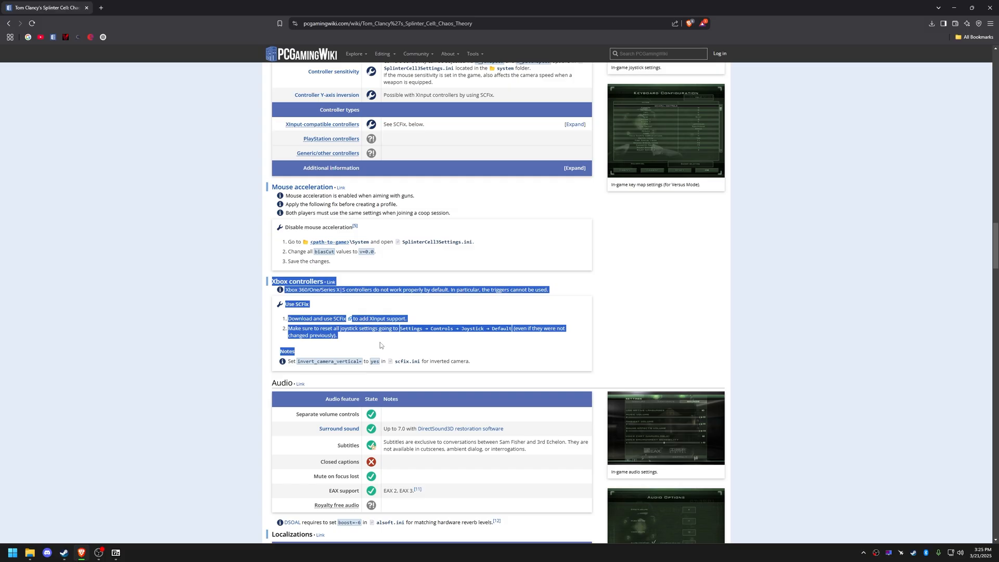
Open the SCFix link in a new tab and save scfix_release_0.3.zip to Downloads.
click(381, 345)
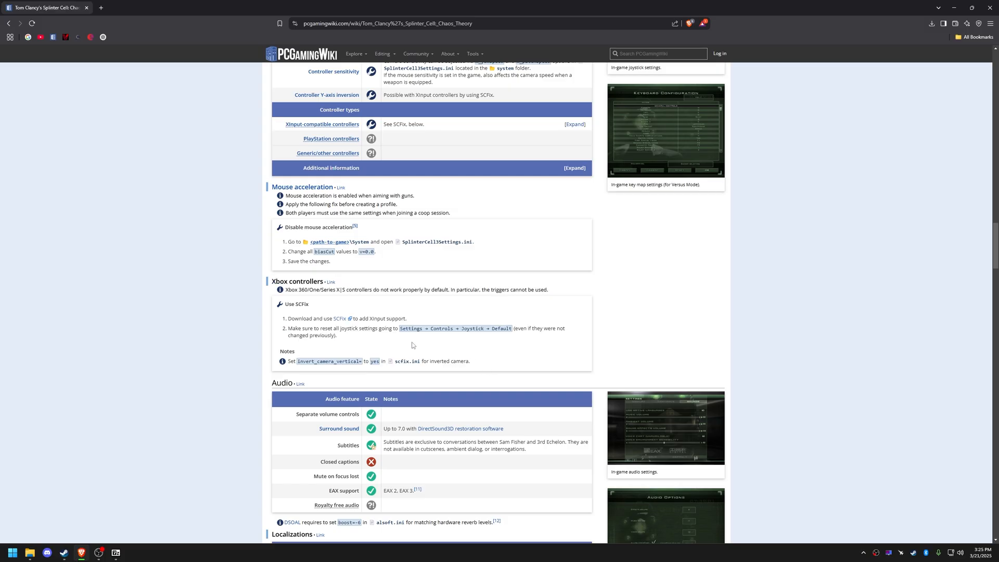
right_click(340, 319)
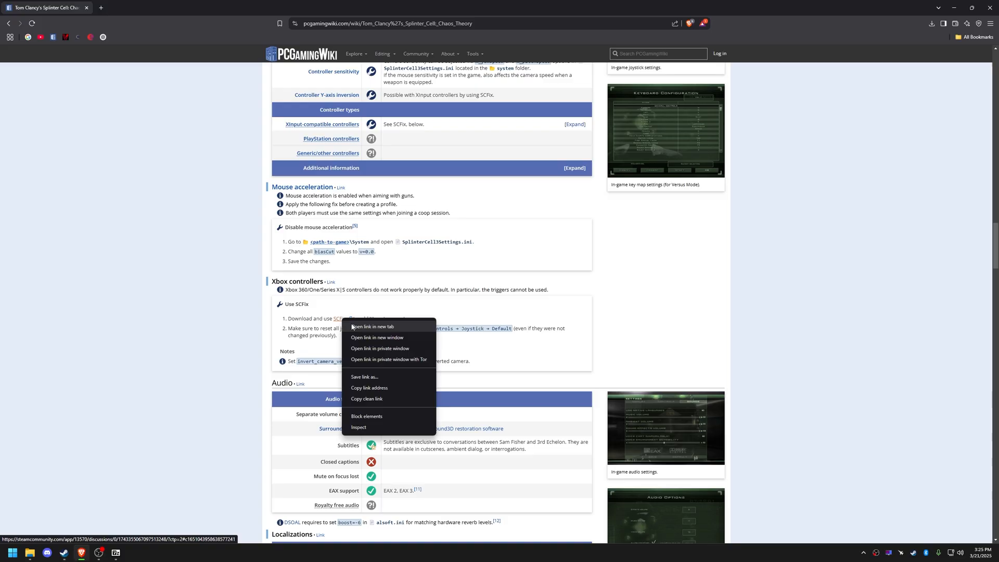
click(371, 325)
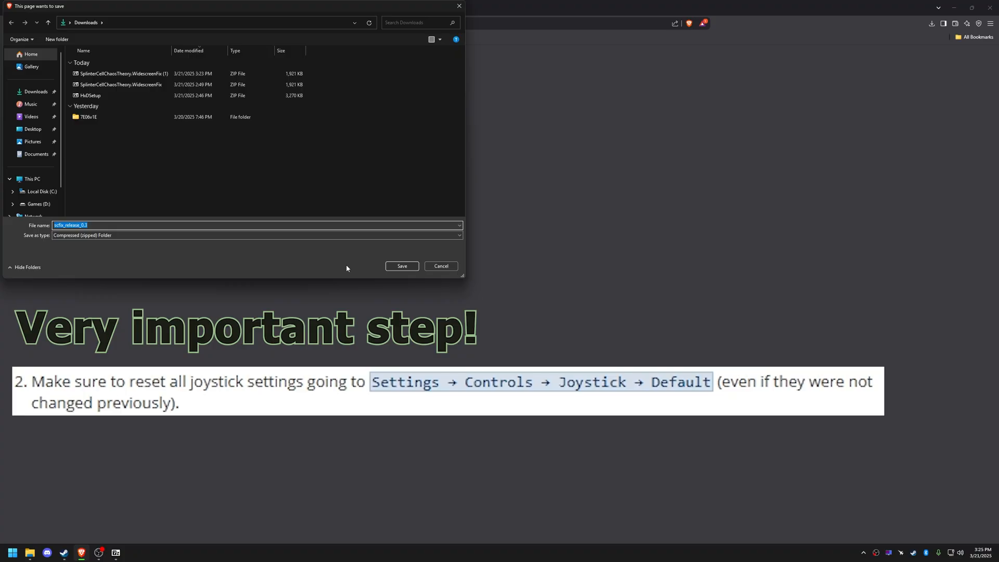
click(441, 267)
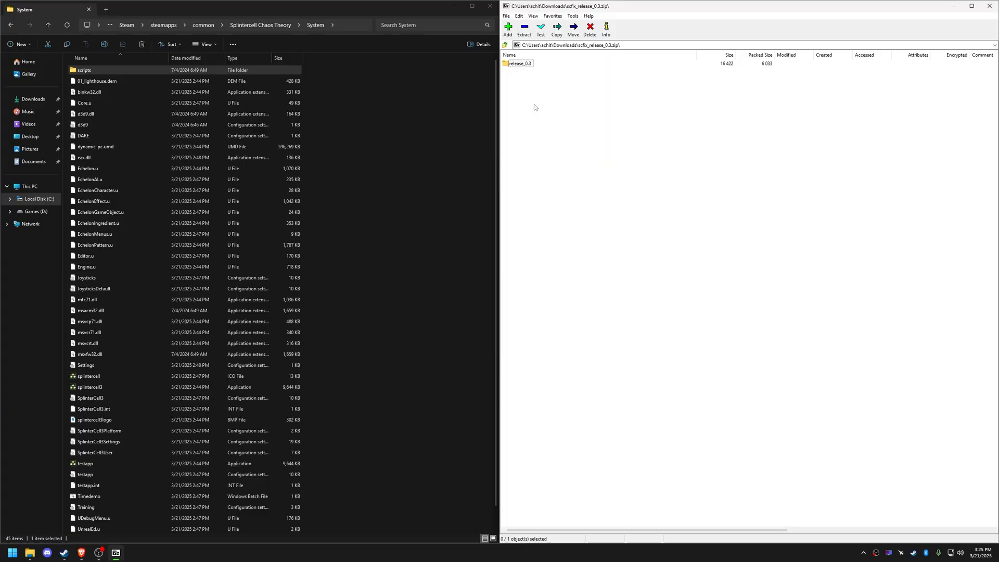
Copy the release_0.3 files from the archive into System, replacing existing files.
double_click(521, 62)
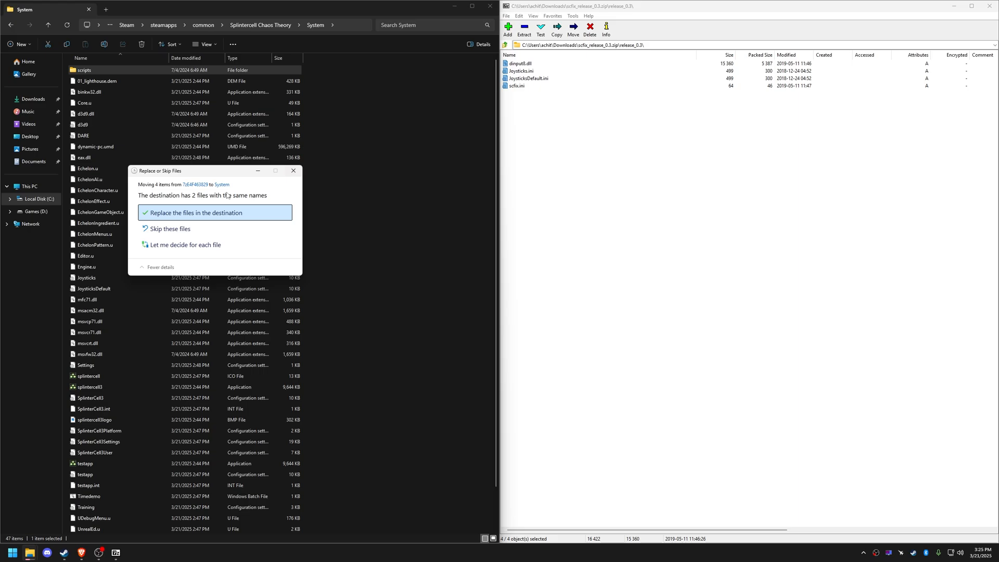
click(214, 213)
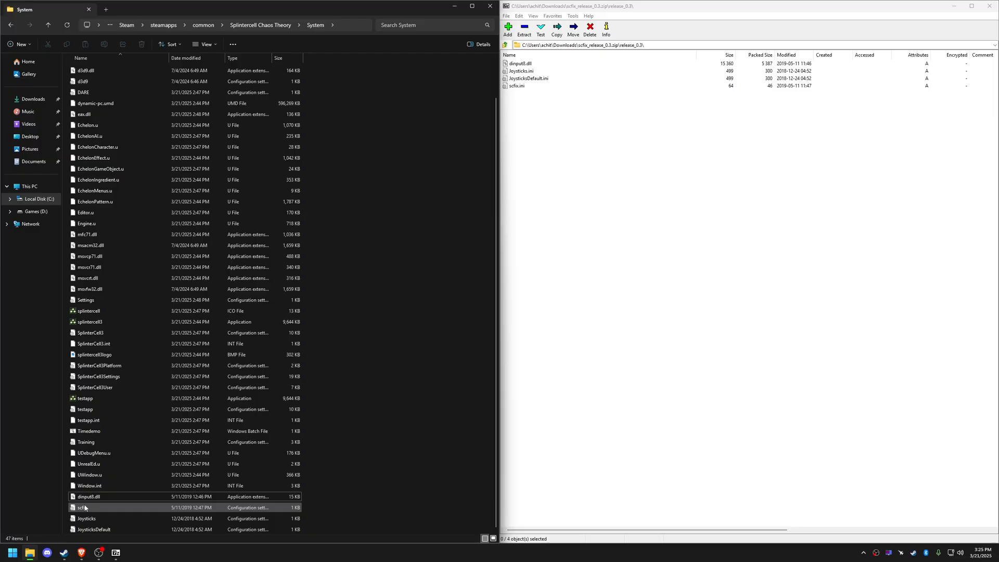
Edit invert_camera_vertical in scfix.ini and save the file.
double_click(77, 508)
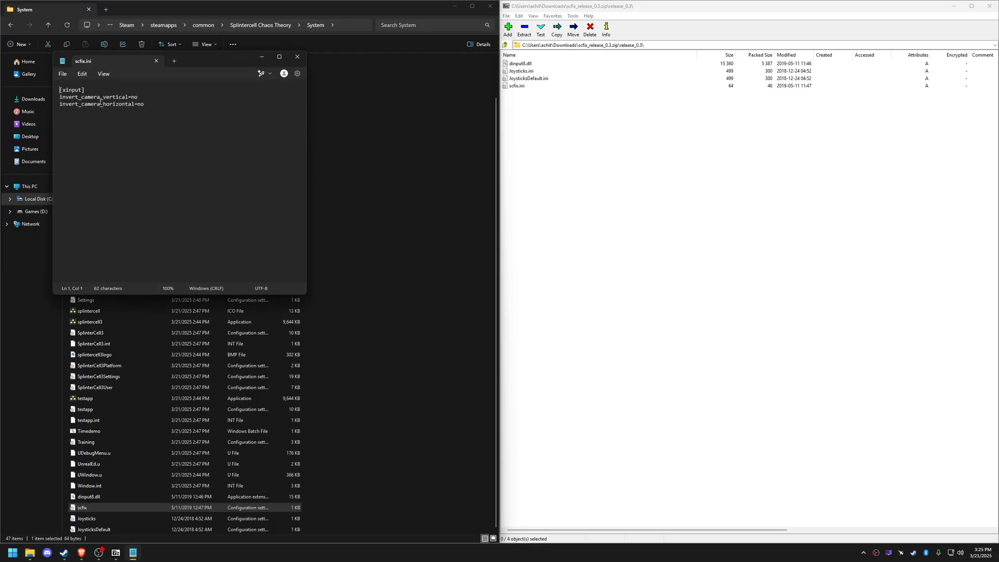
double_click(135, 96)
text(yes)
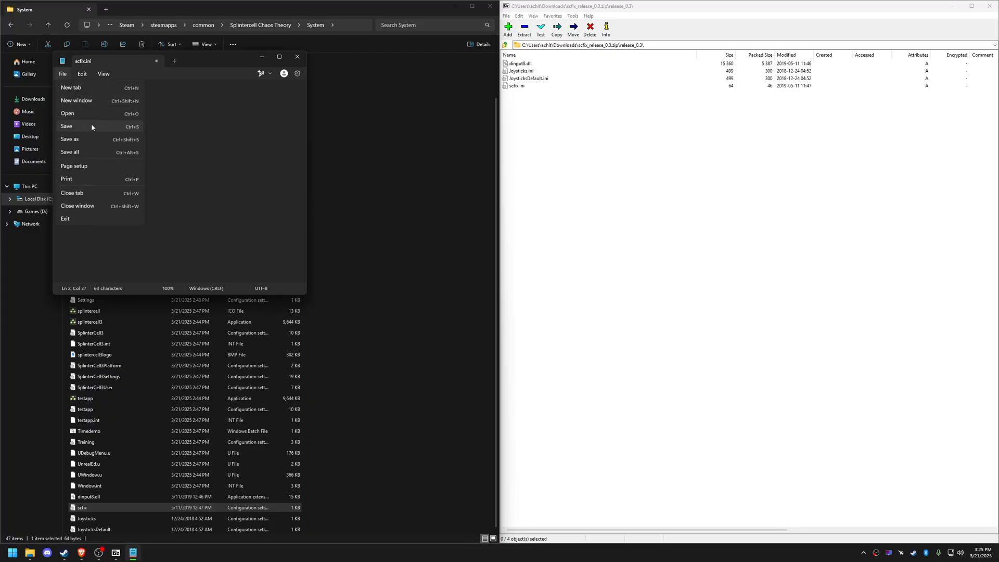
click(67, 126)
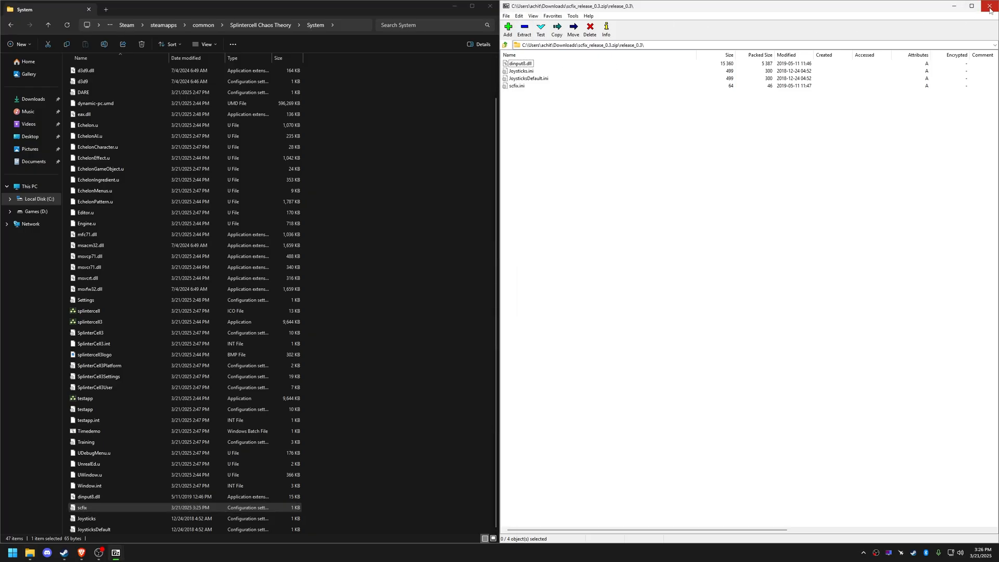
Return to the wiki's audio section and follow the DSOAL link to its GitHub releases page.
click(989, 5)
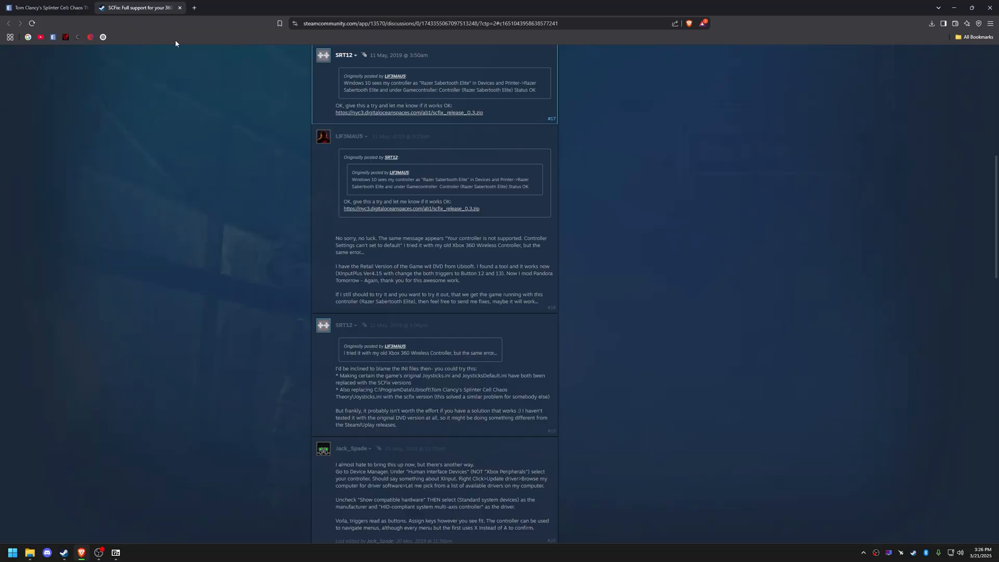
click(46, 9)
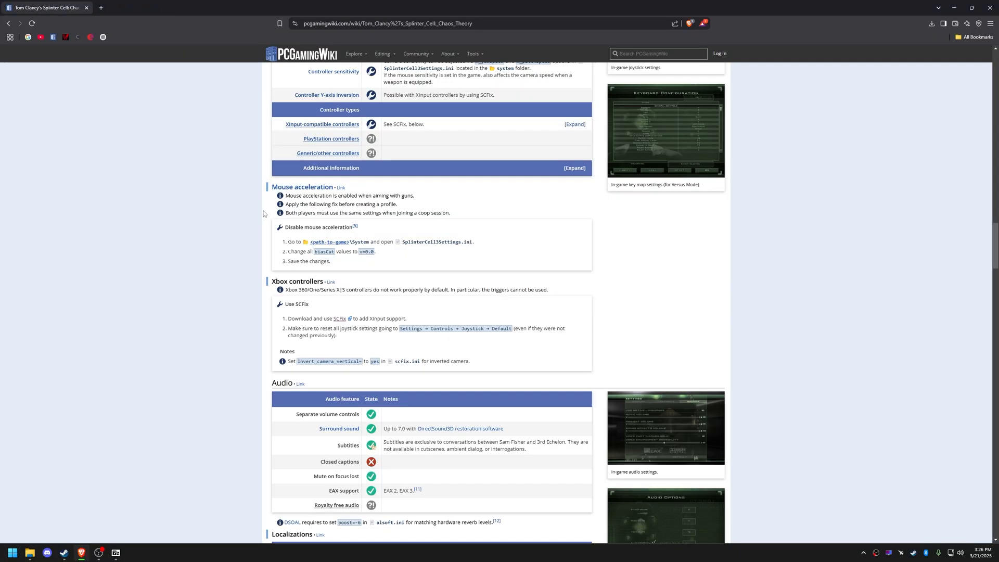
scroll(down, 3)
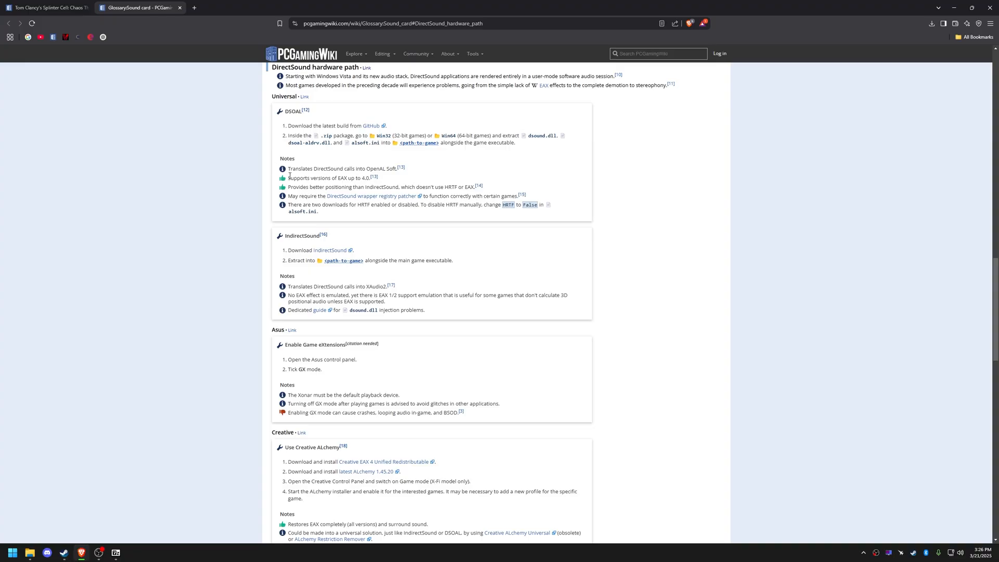
mouse_move(239, 160)
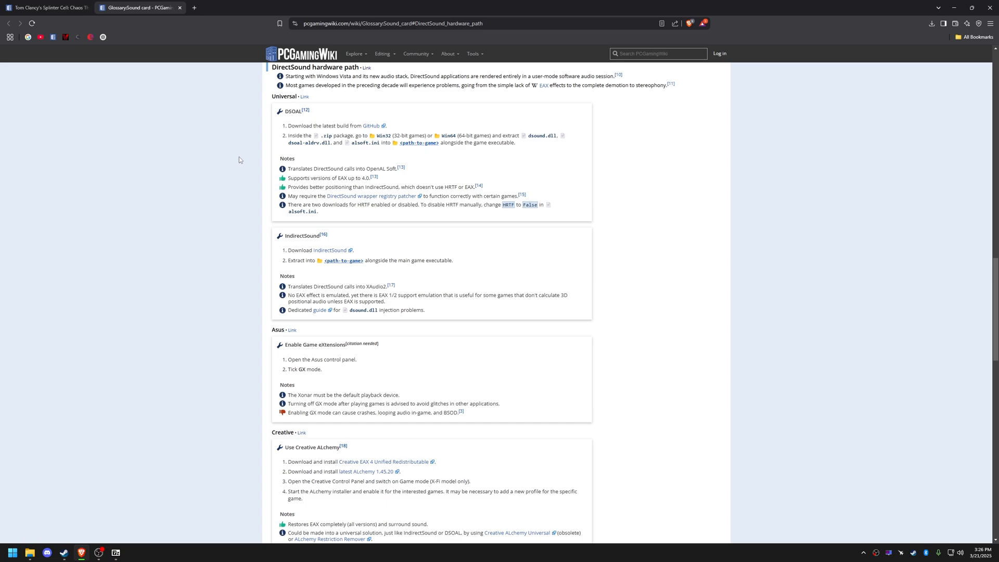
mouse_move(235, 156)
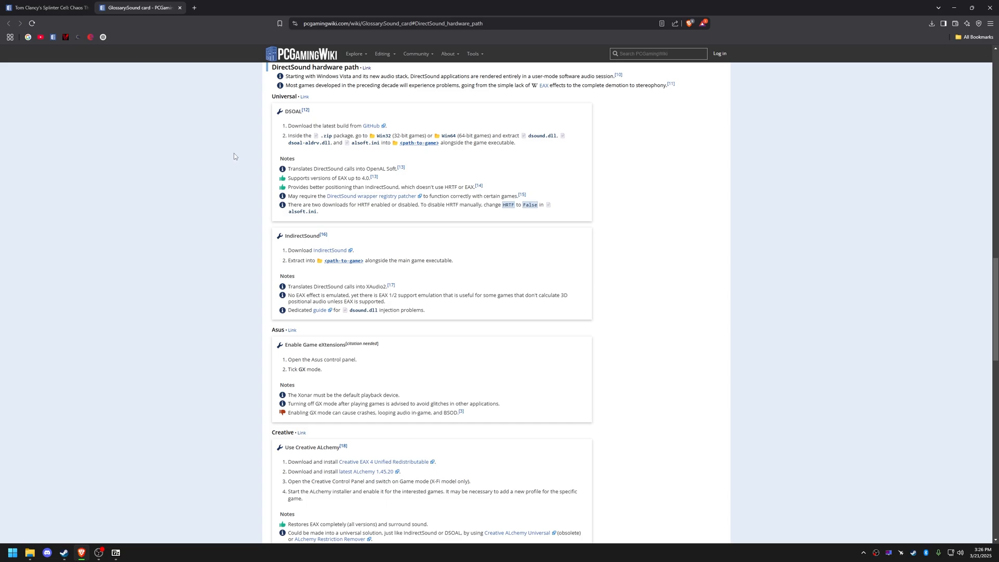
double_click(293, 110)
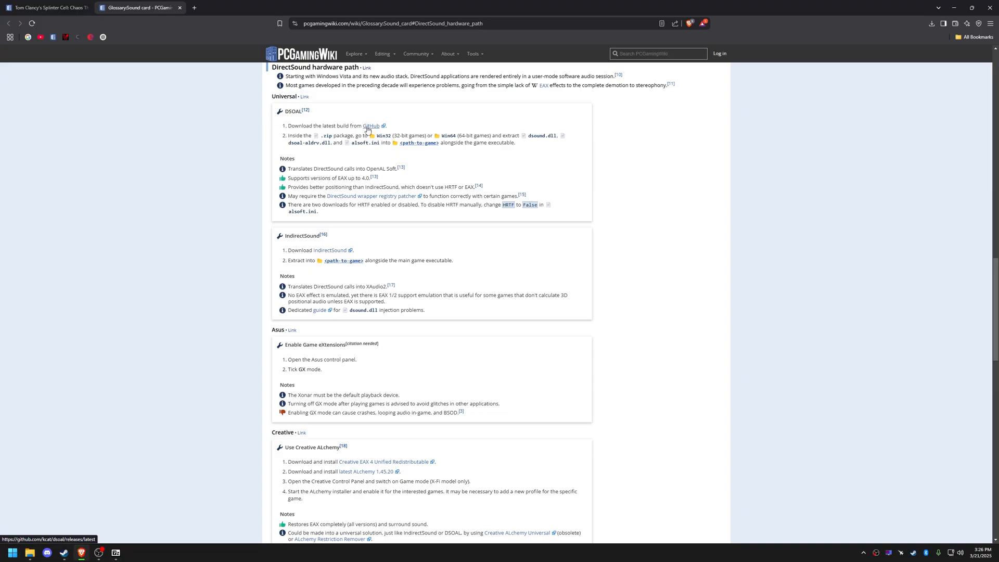
click(371, 126)
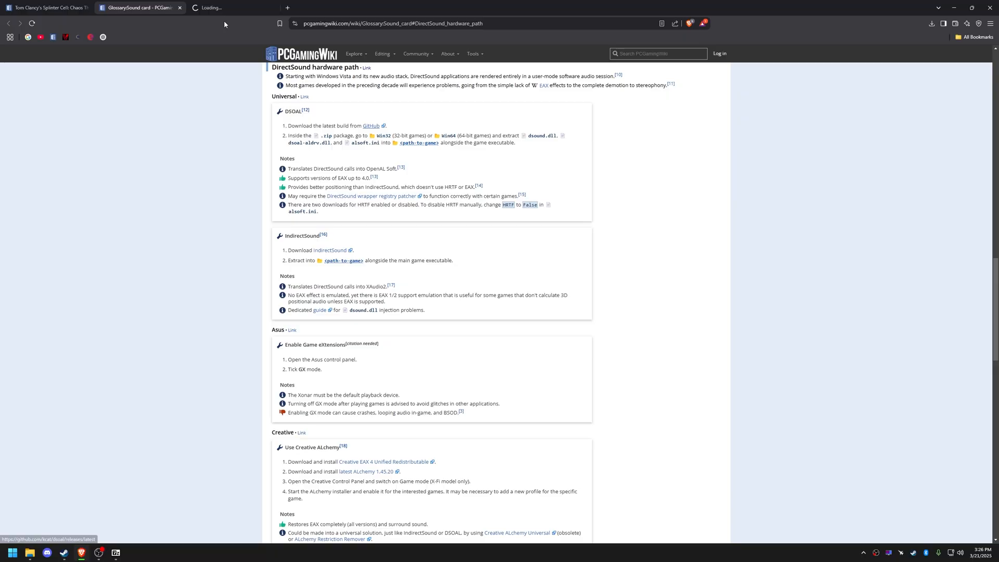
click(371, 125)
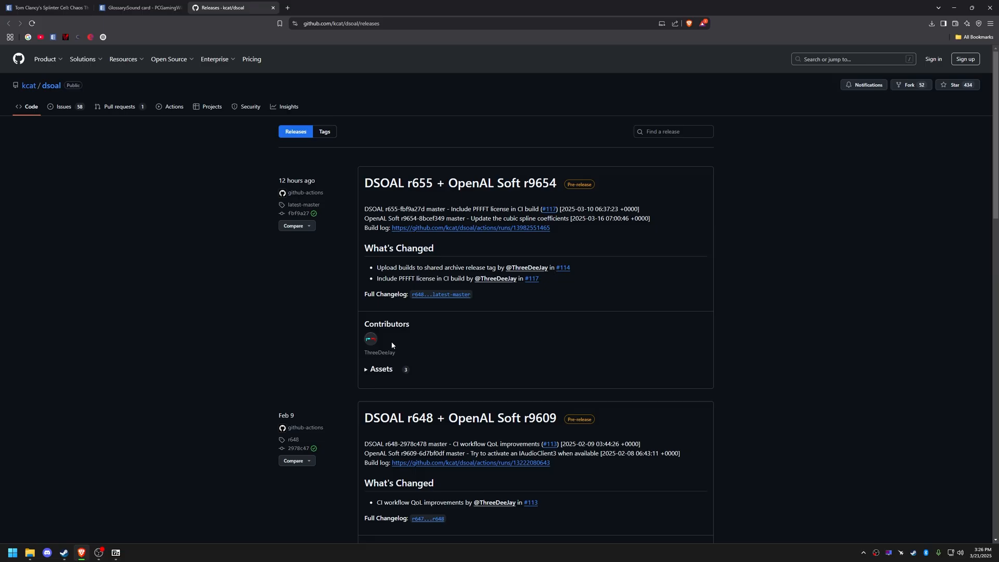
Download DSOAL.zip from the latest release's Assets to Downloads and open its DSOAL folder in 7-Zip.
click(381, 368)
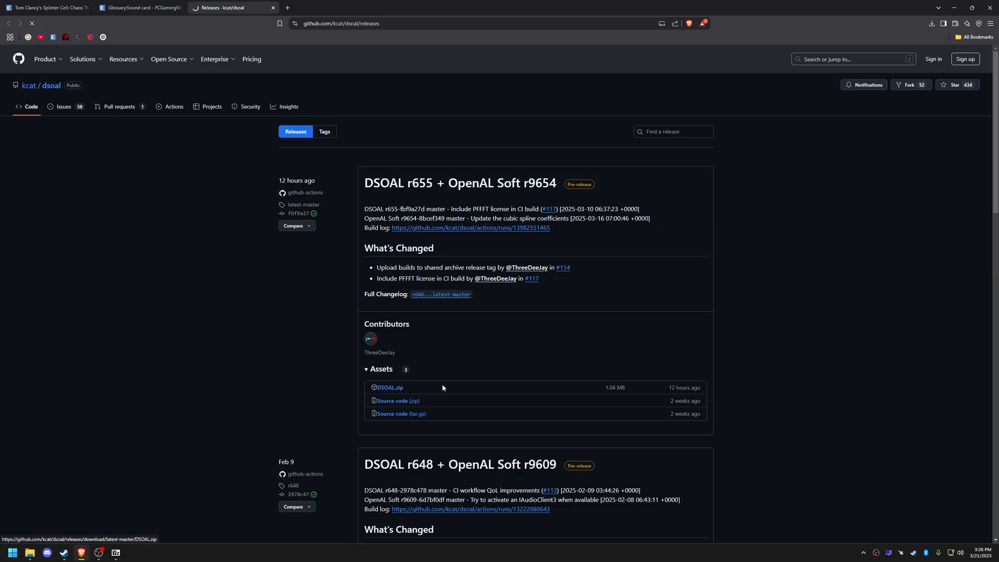
click(389, 388)
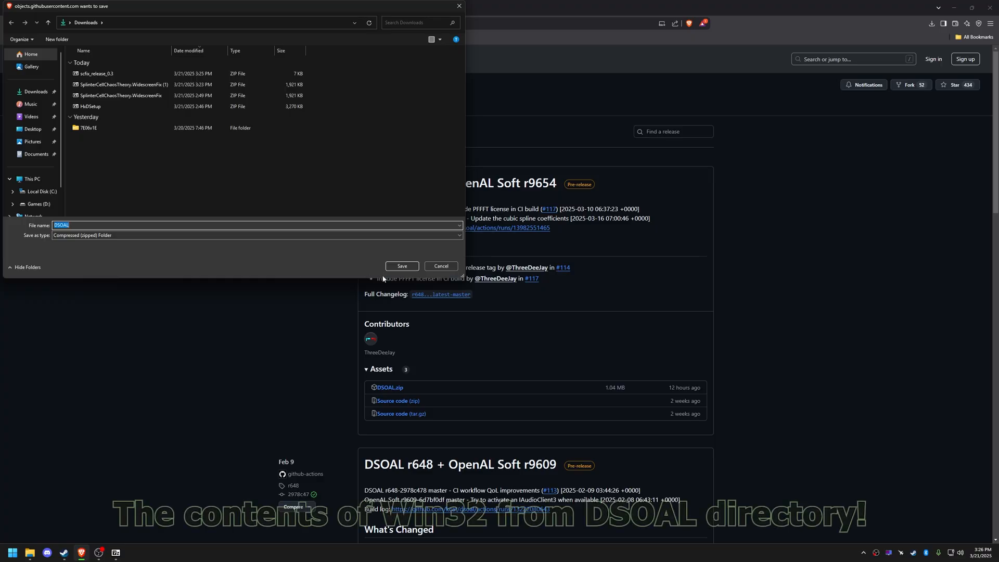
click(401, 266)
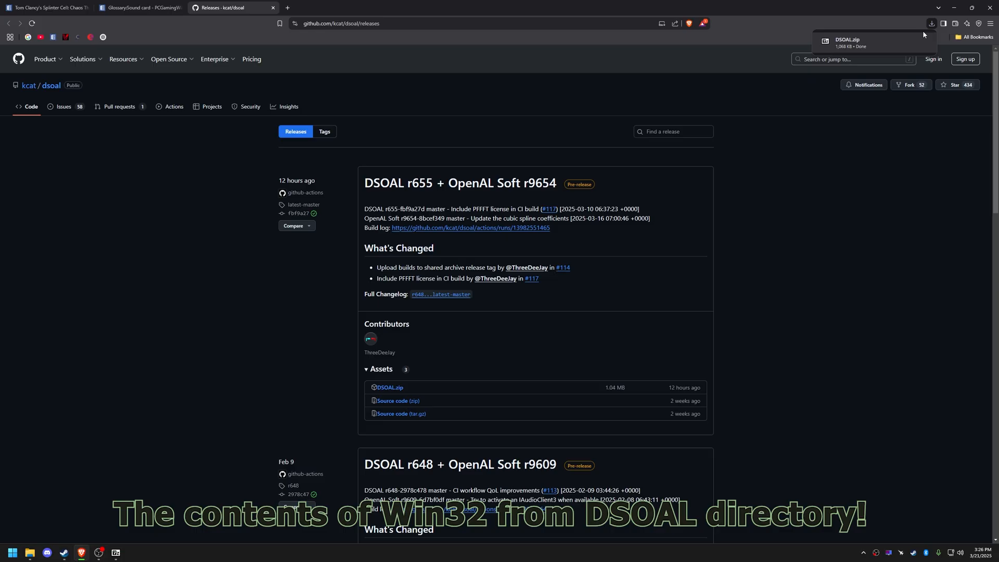
click(851, 41)
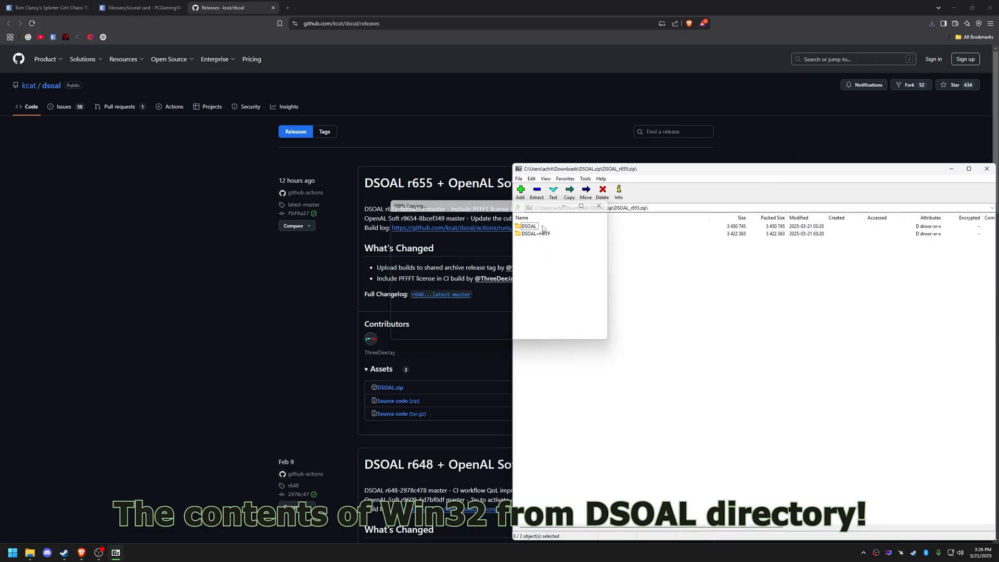
double_click(528, 226)
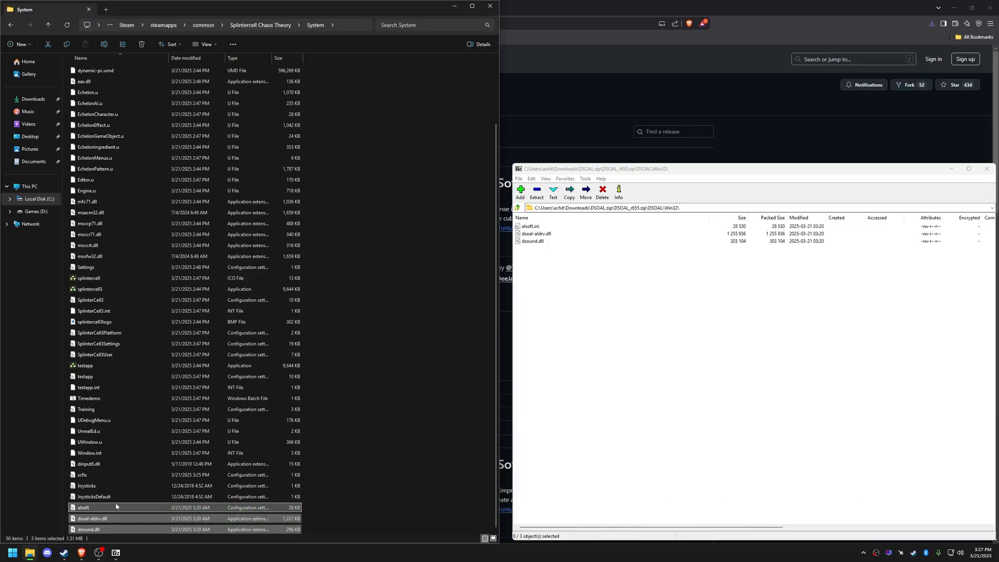
Edit alsoft.ini in Notepad so the reverb boost value reads -6 instead of 0.
double_click(70, 508)
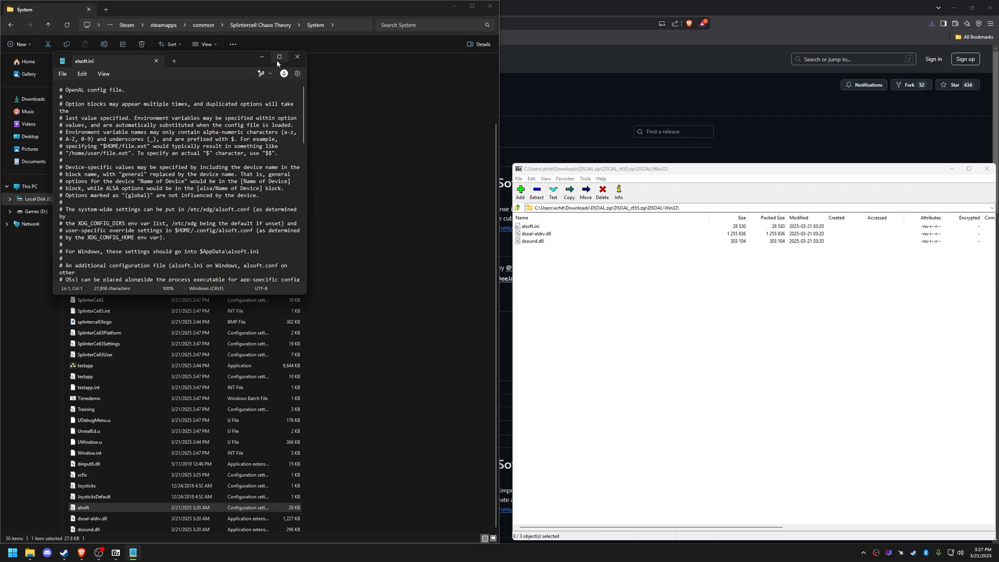
click(279, 56)
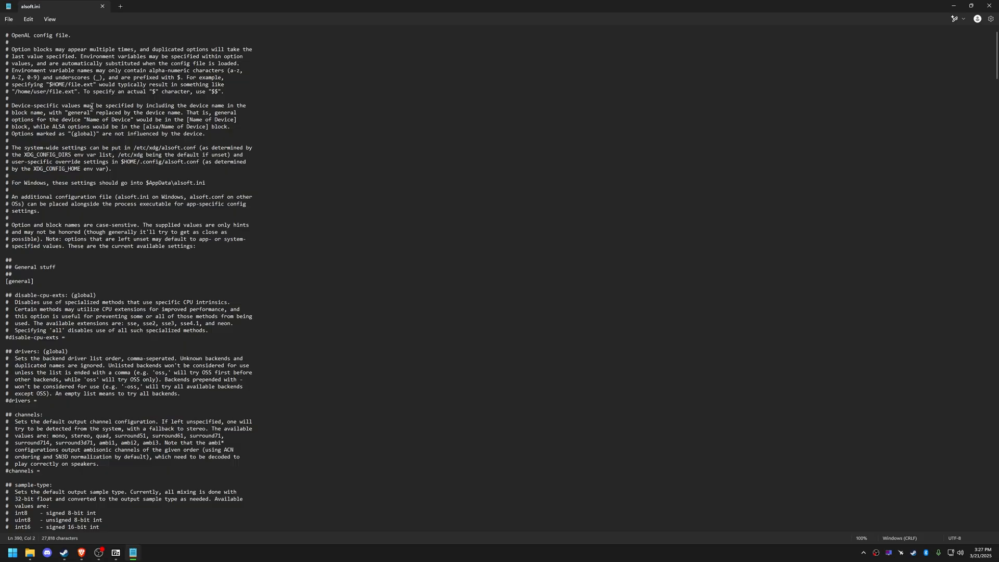
click(179, 246)
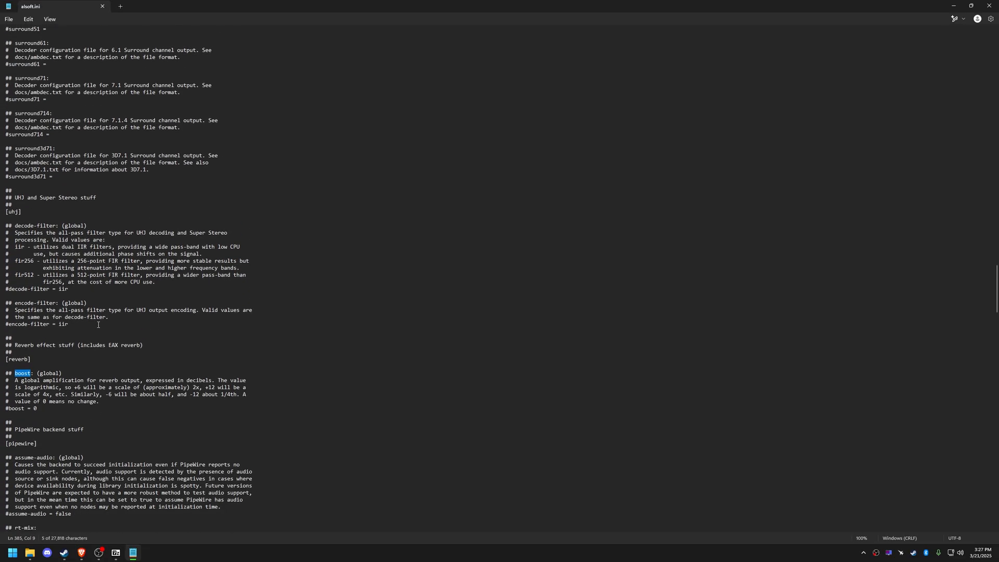
scroll(down, 3)
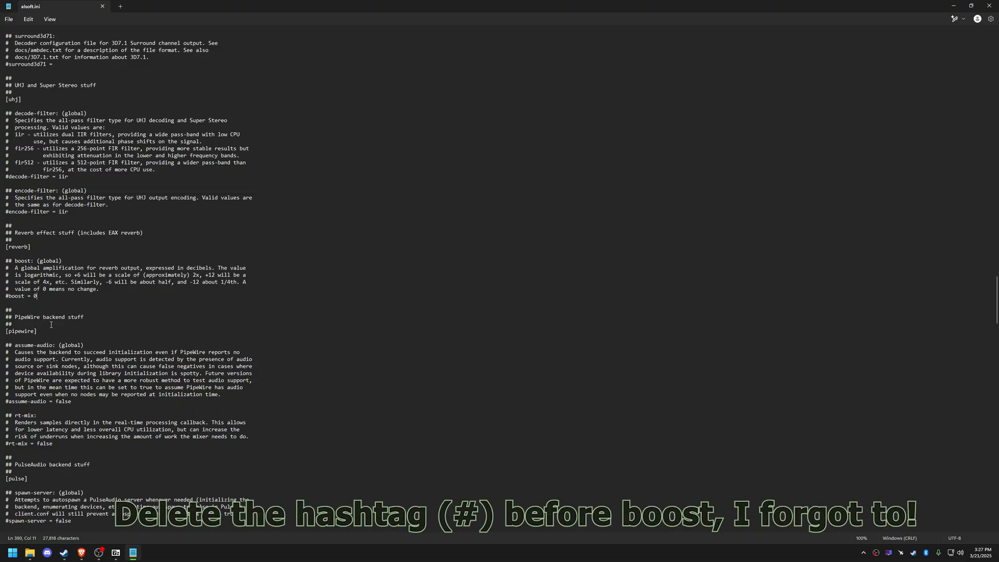
key(Backspace)
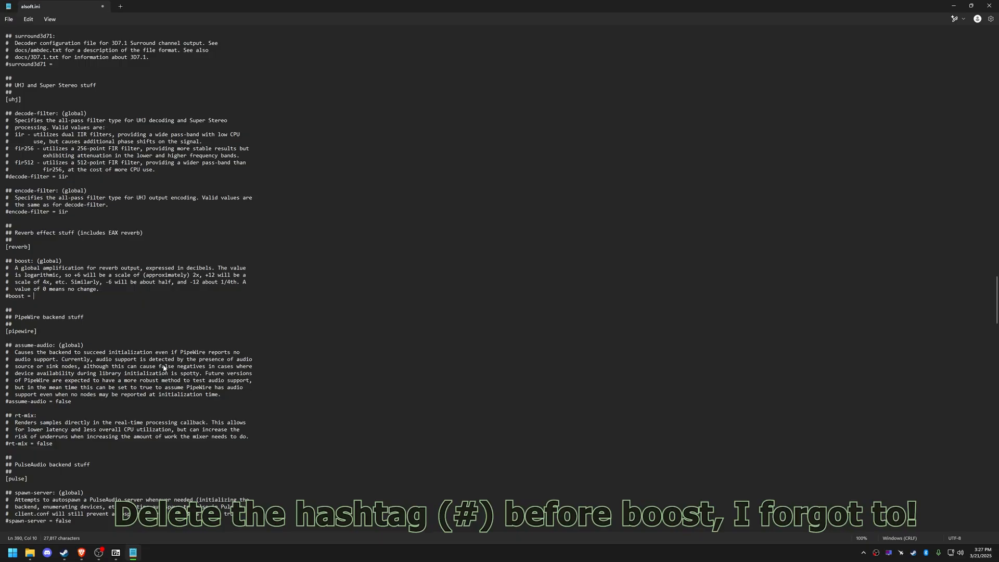
text(-6)
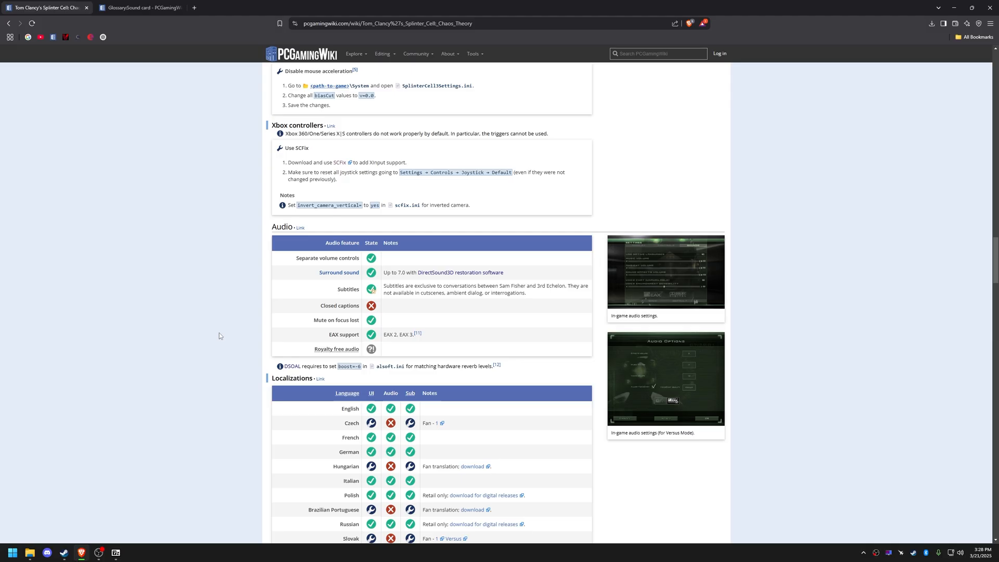
mouse_move(422, 262)
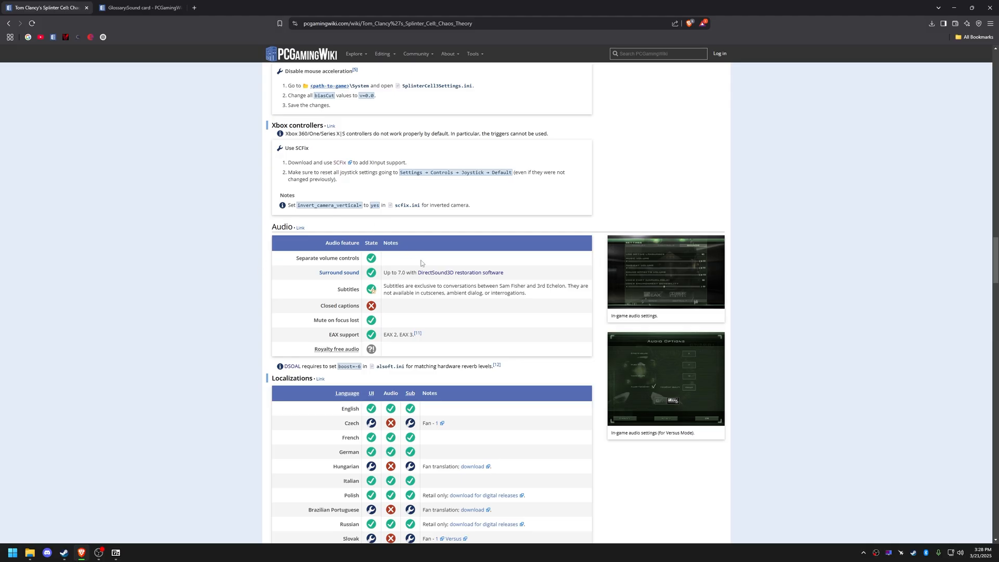
From the Sound card glossary, save the DirectSound Wrapper Registry Patcher v1.2 zip to Downloads.
click(140, 9)
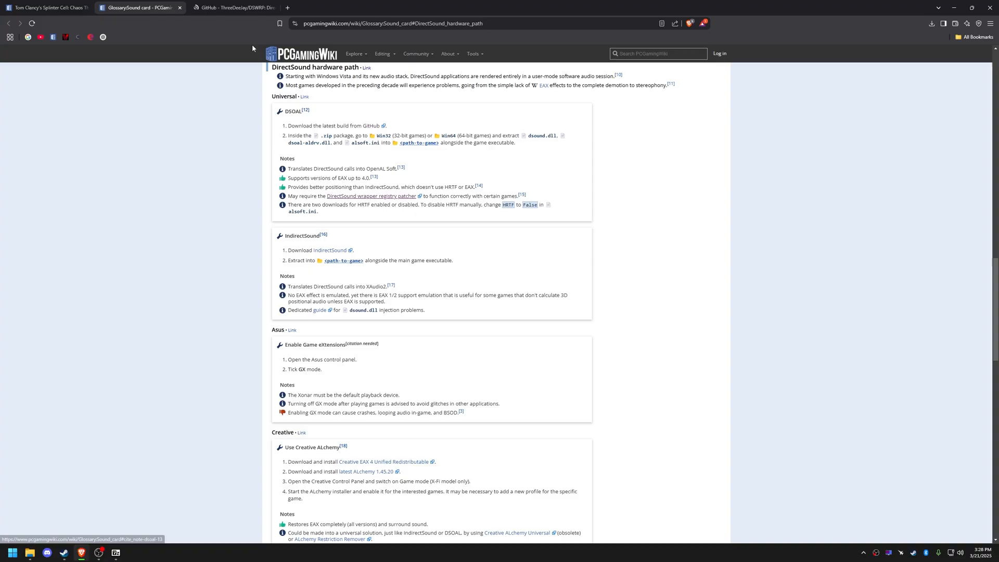
click(239, 8)
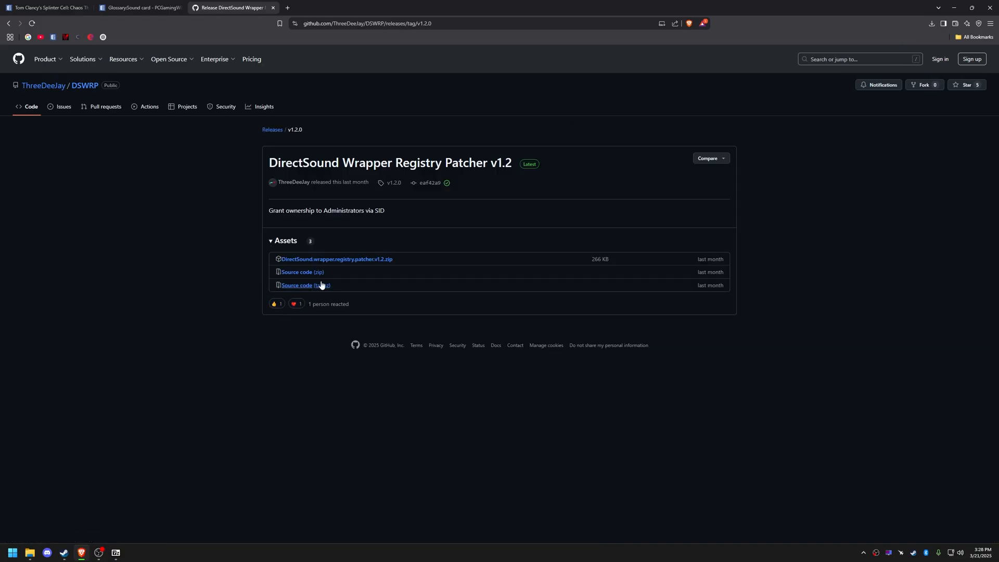
click(364, 259)
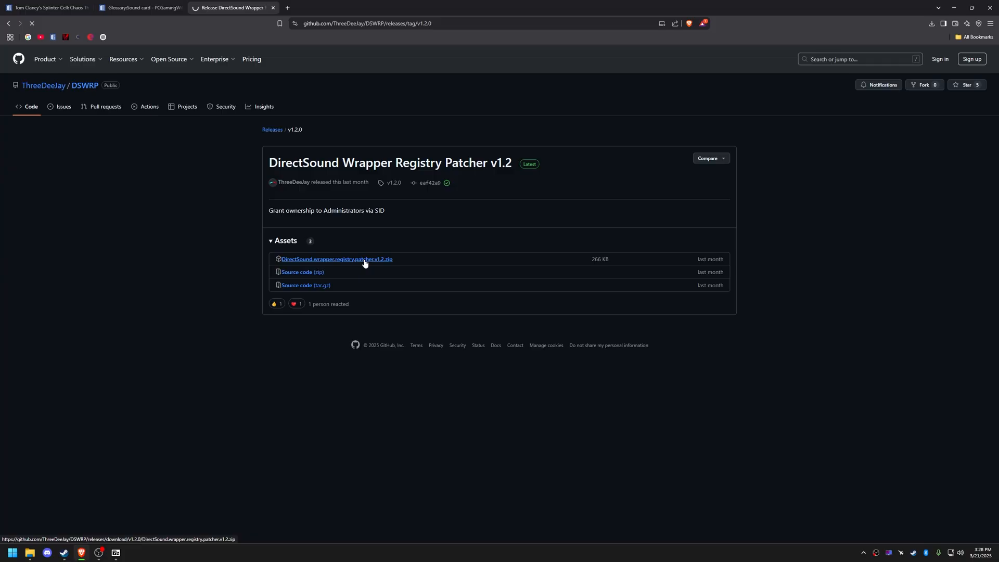
click(337, 259)
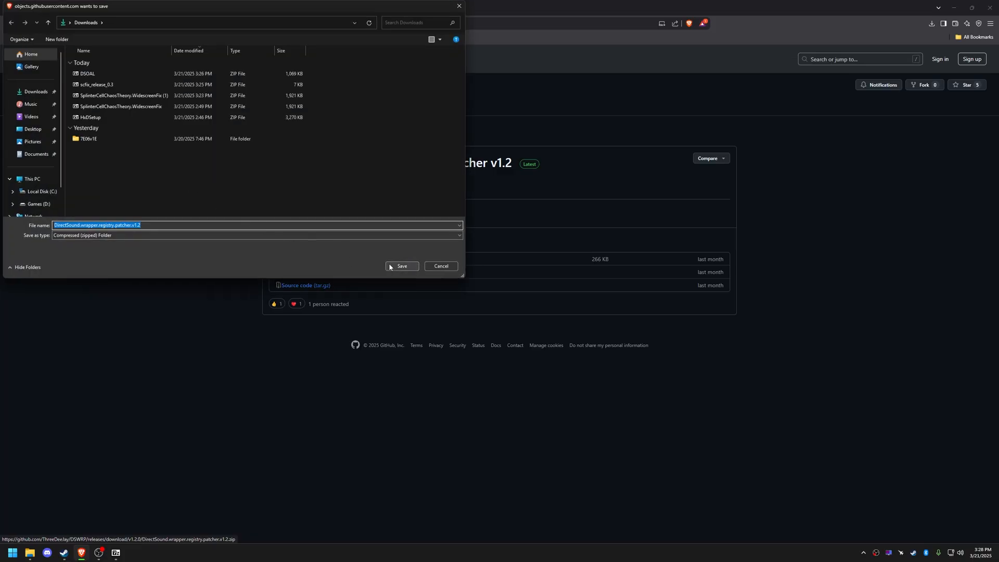
click(402, 267)
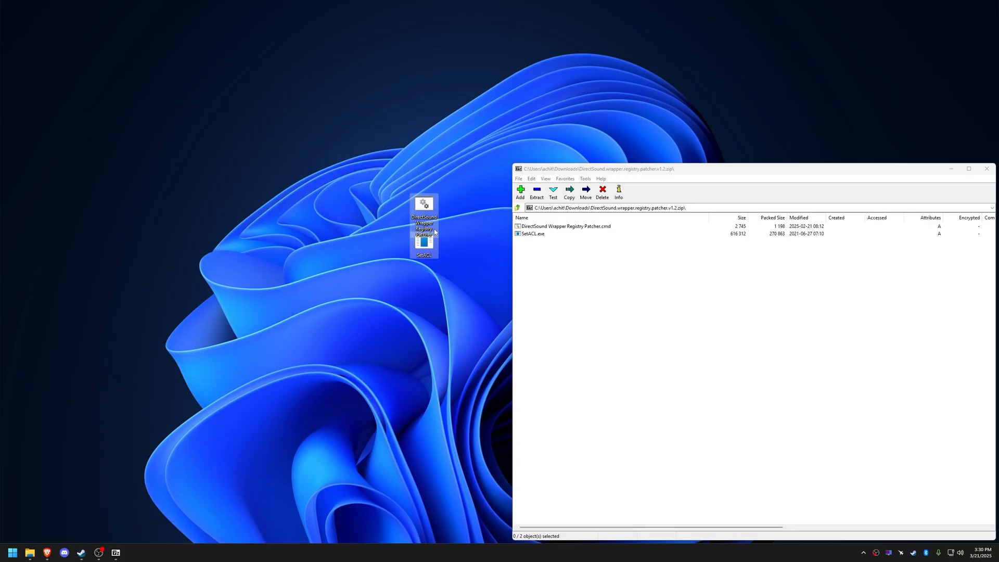
Run the DirectSound wrapper item from the Windows desktop.
click(986, 170)
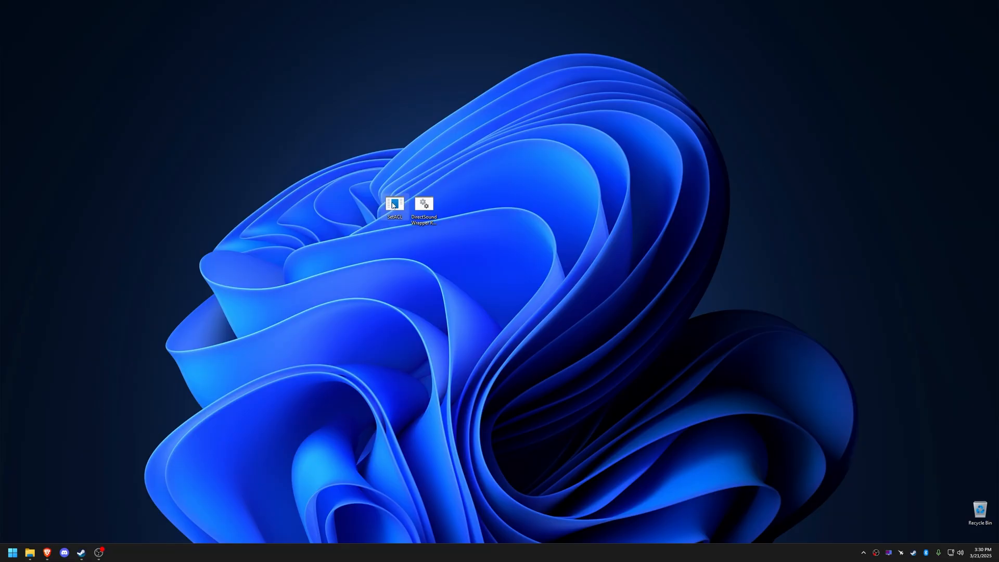
right_click(427, 204)
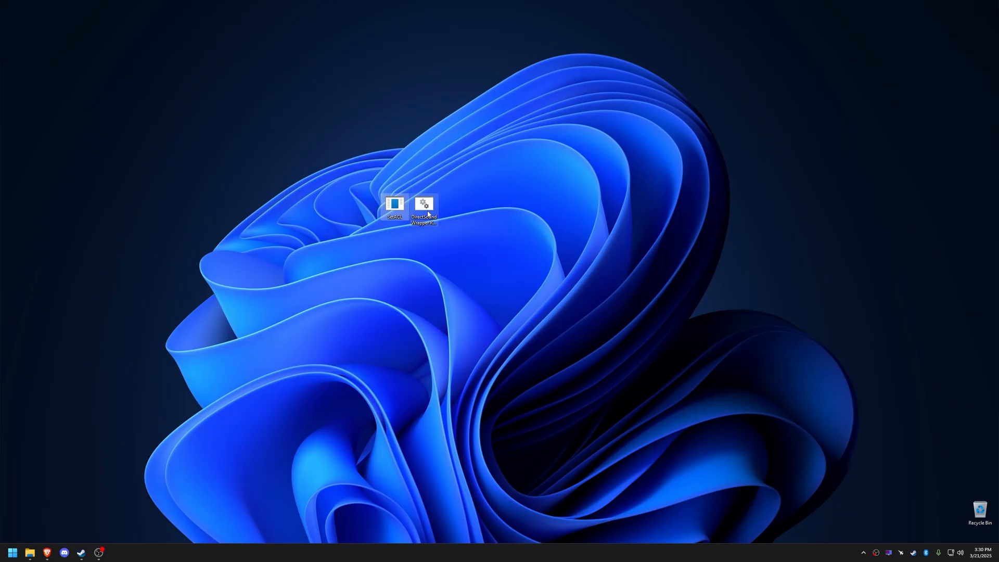
double_click(427, 205)
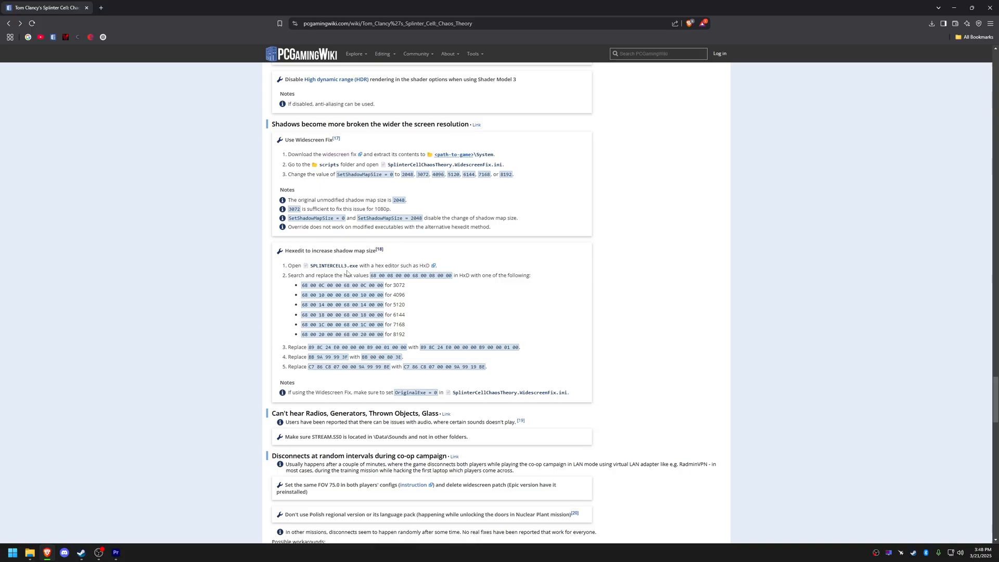
mouse_move(344, 273)
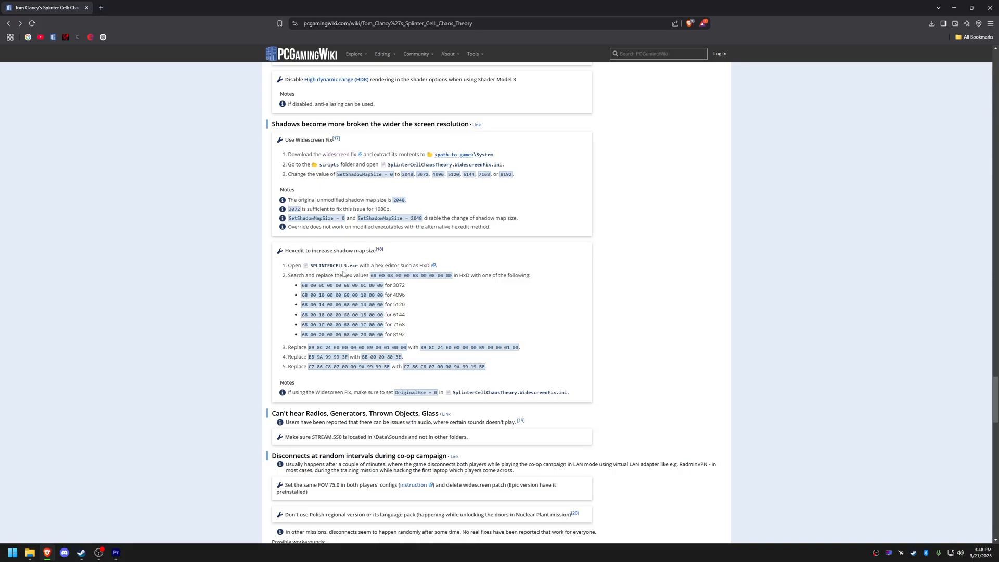
mouse_move(422, 268)
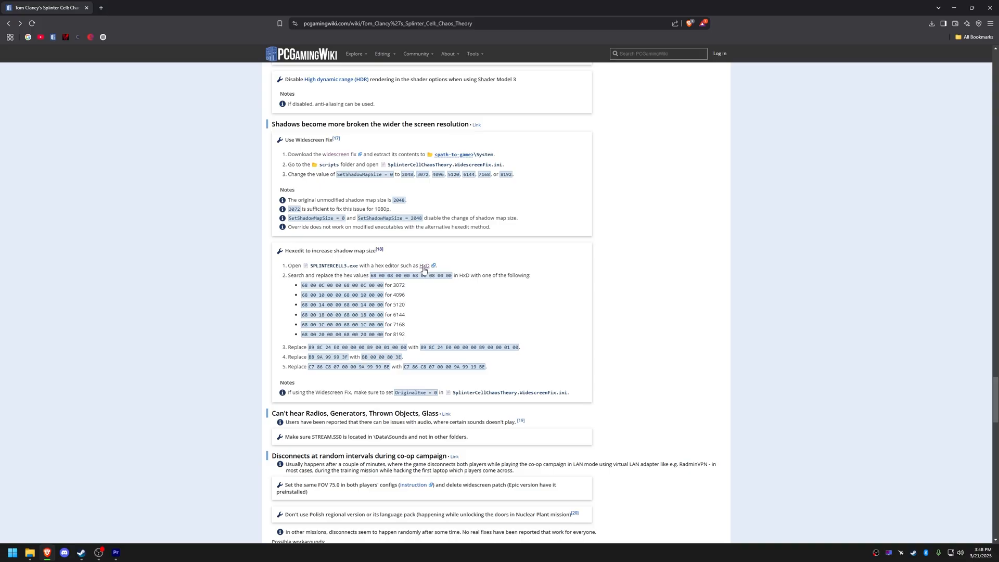
Follow the wiki's HxD link and reach the HxD download page.
click(425, 265)
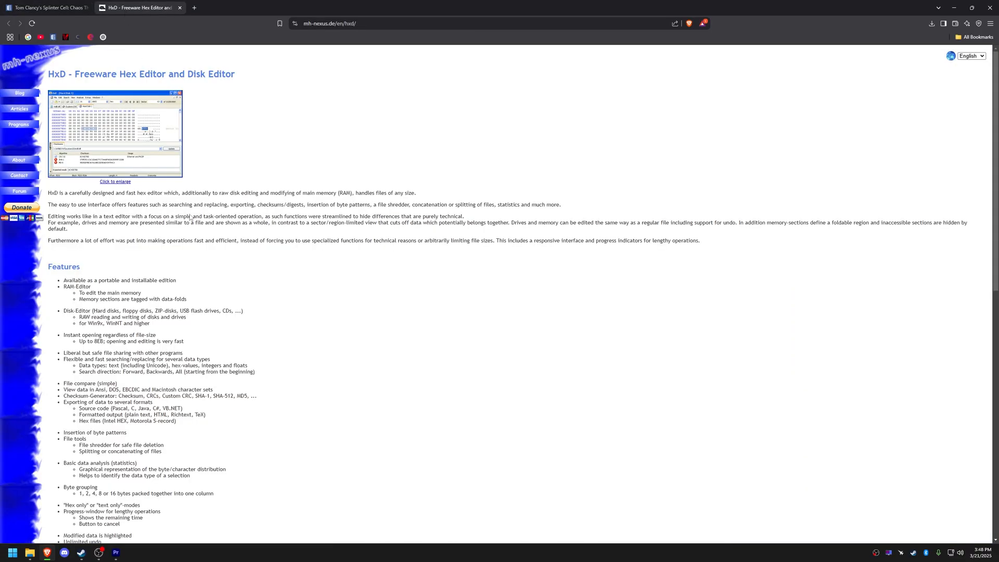
scroll(down, 3)
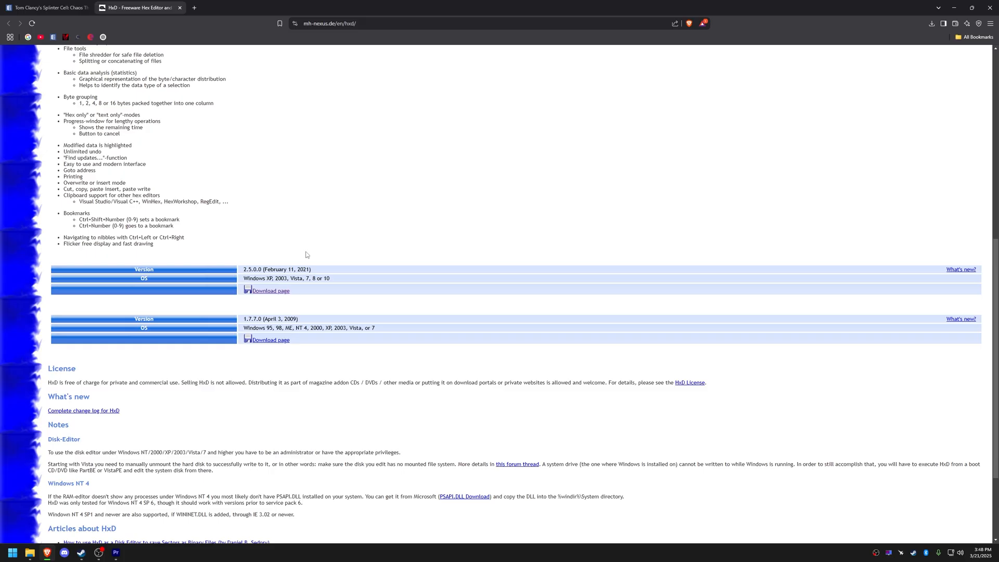
click(269, 291)
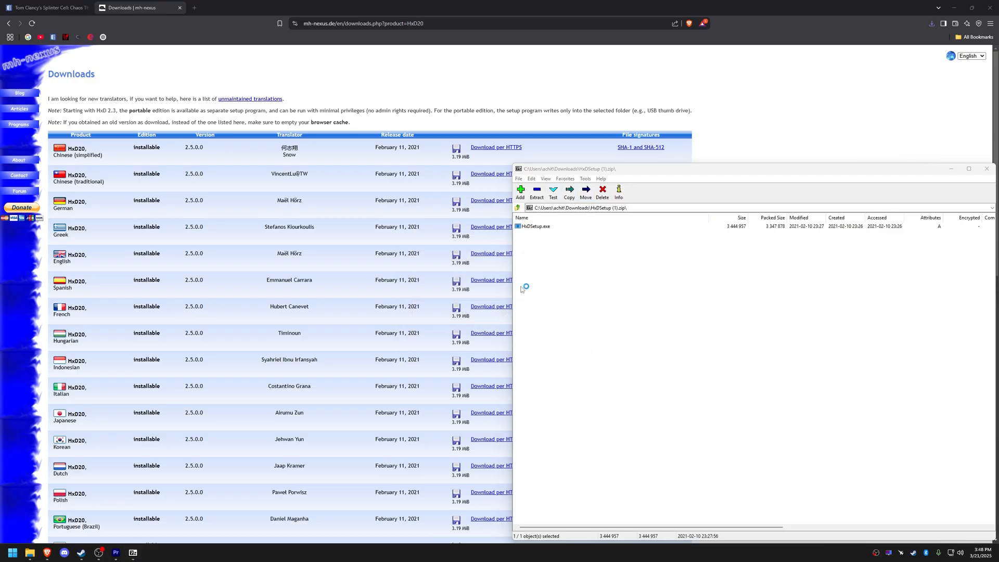
Install HxD via HxDSetup.exe, accepting the license, adding a desktop shortcut and launching it on finish.
double_click(534, 226)
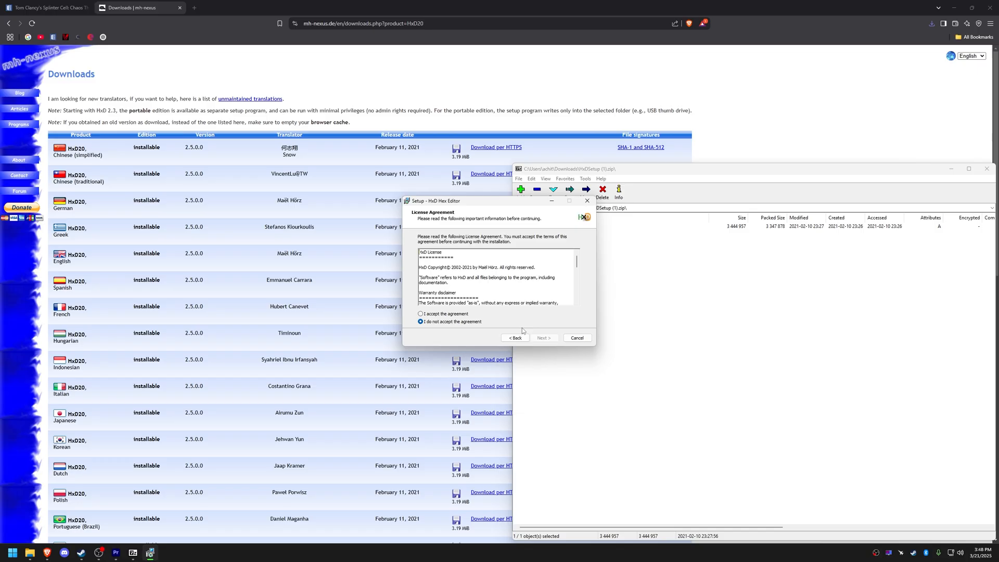
click(544, 338)
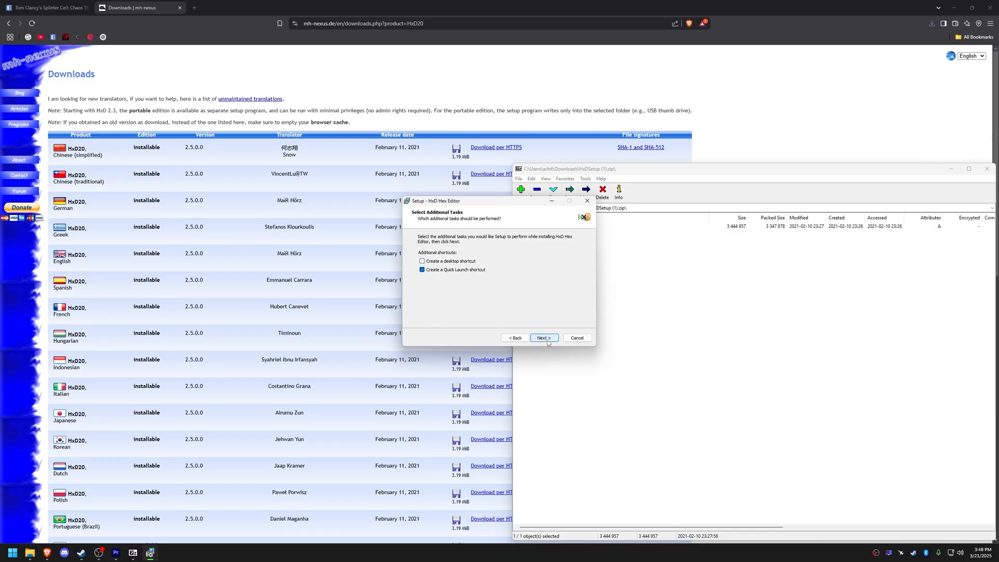
click(421, 261)
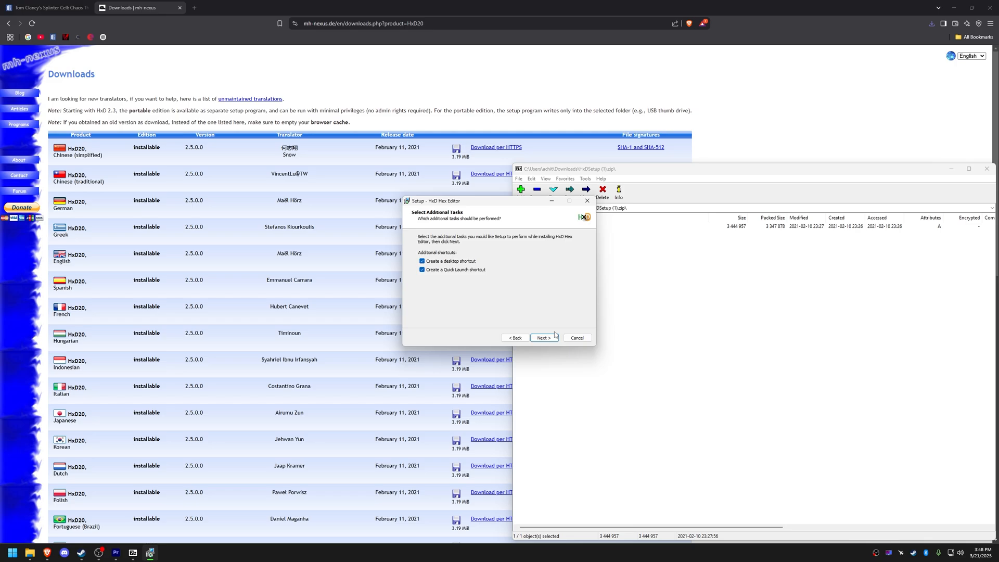
click(544, 337)
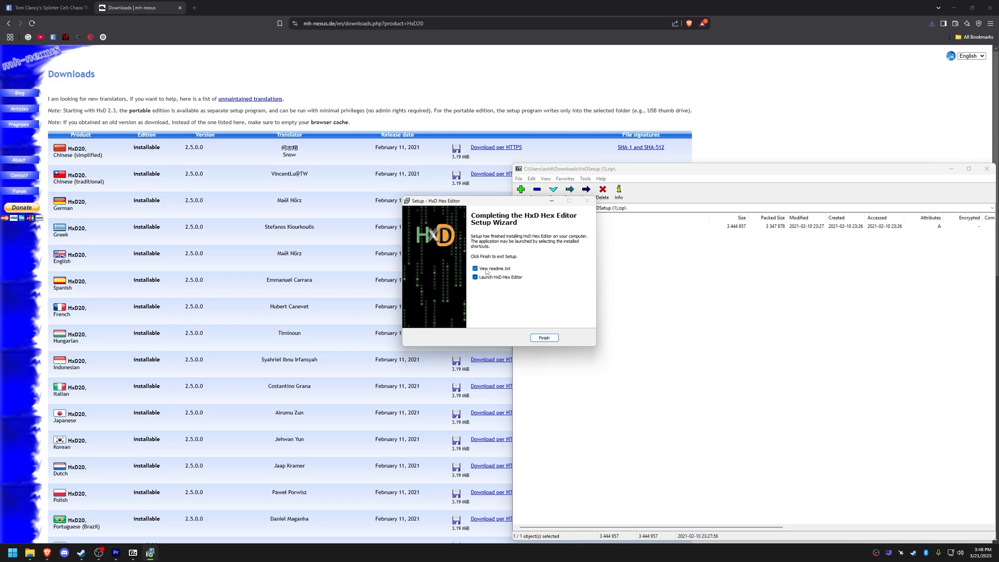
click(543, 337)
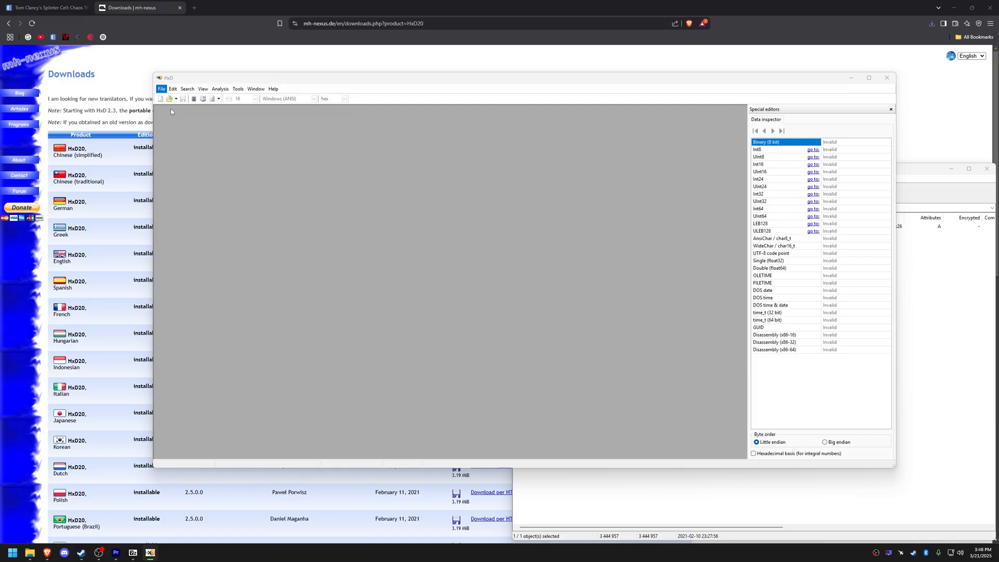
Load splintercell3.exe from the Steam Chaos Theory System folder into HxD as hex.
click(161, 89)
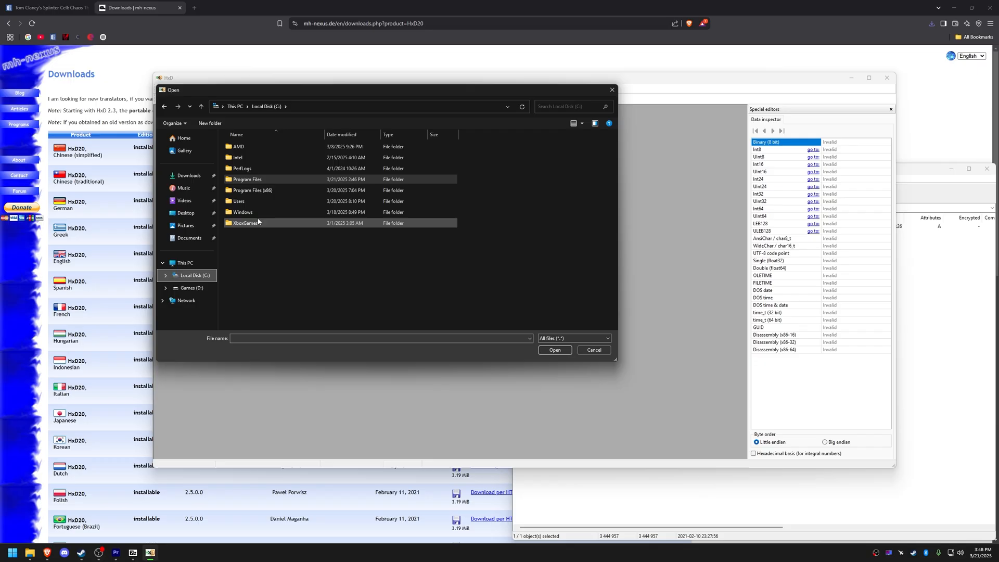
double_click(253, 189)
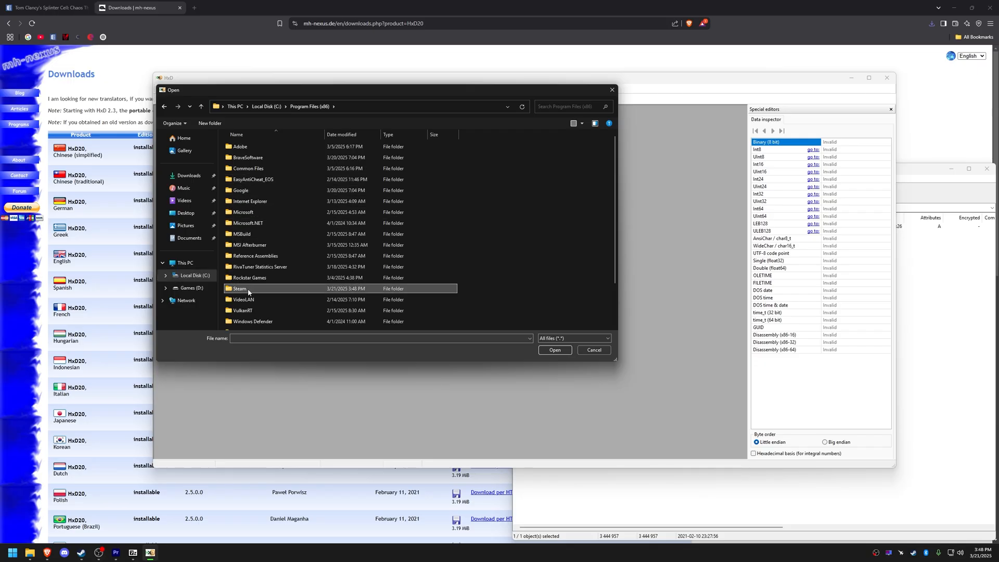
double_click(239, 288)
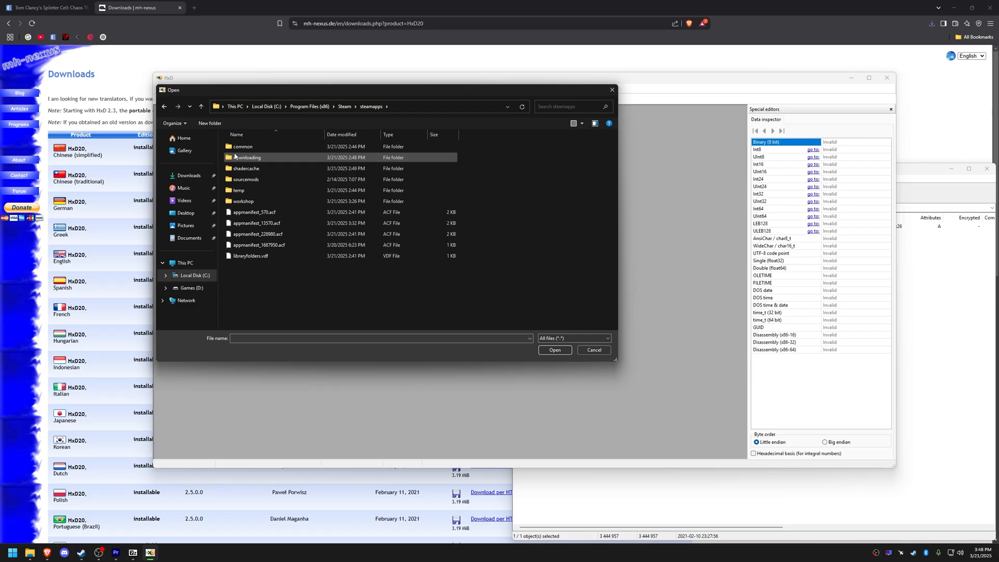
double_click(244, 146)
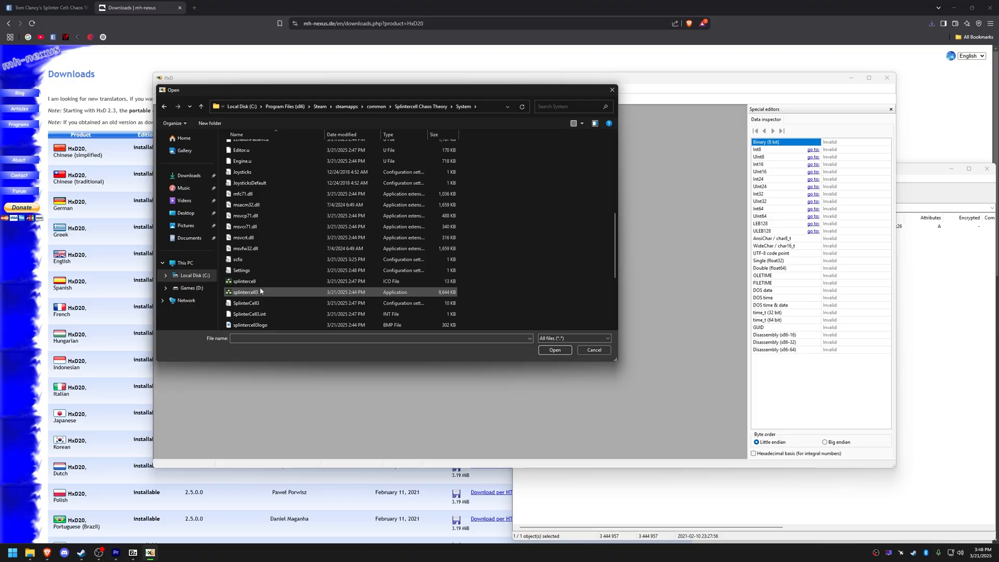
click(556, 350)
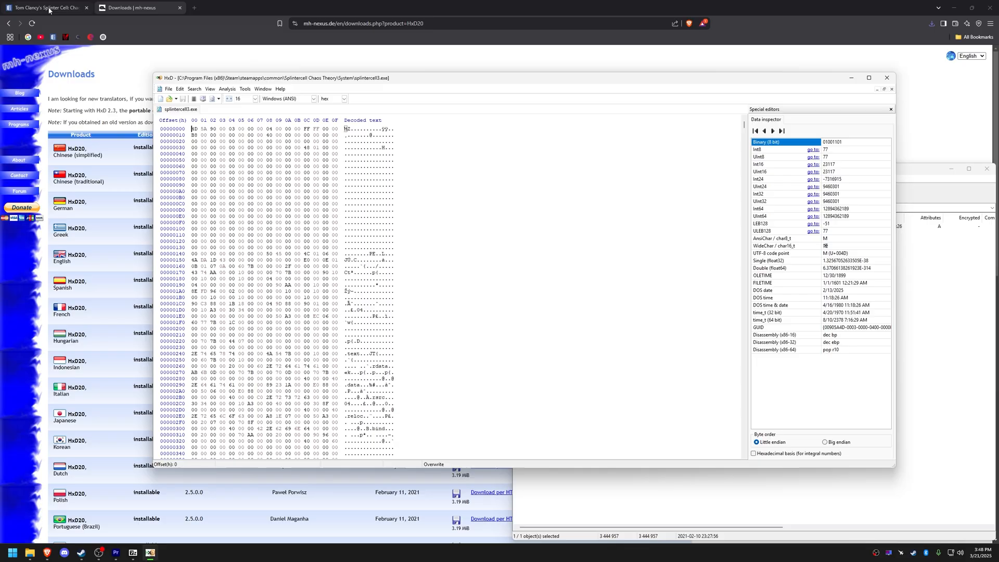
click(887, 77)
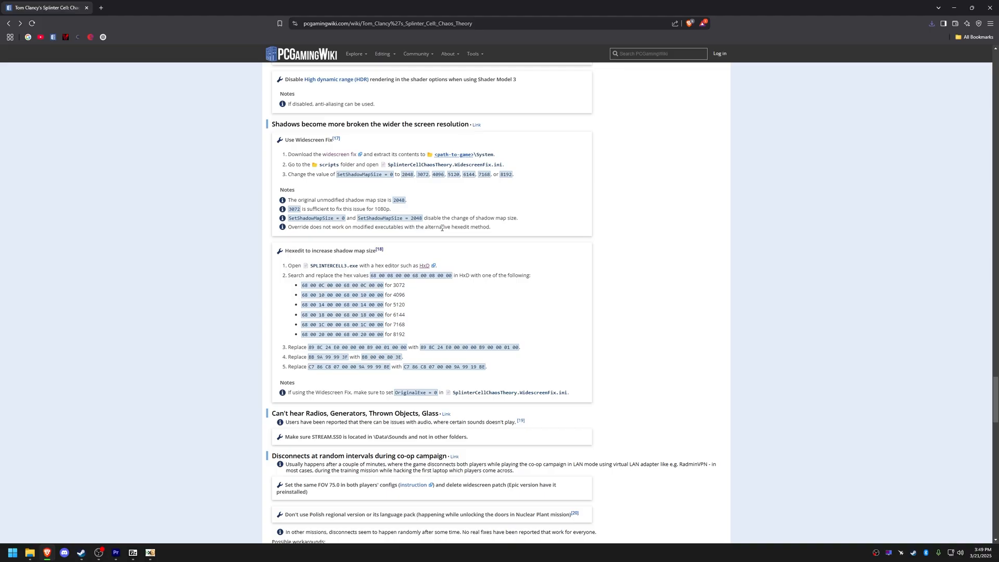
mouse_move(362, 279)
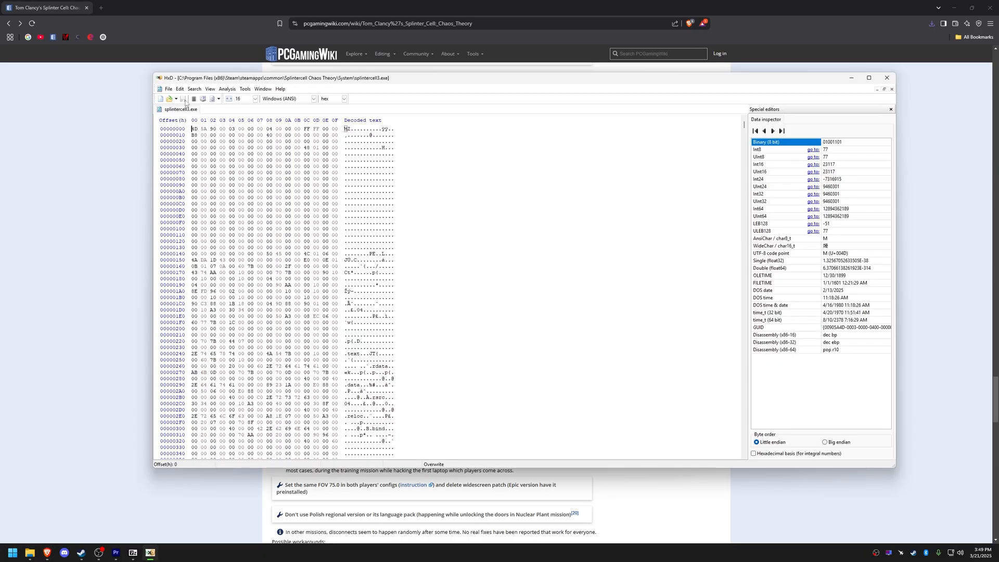
Replace the first shadow map hex pattern with the wiki's bytes using Hex-values search.
click(194, 89)
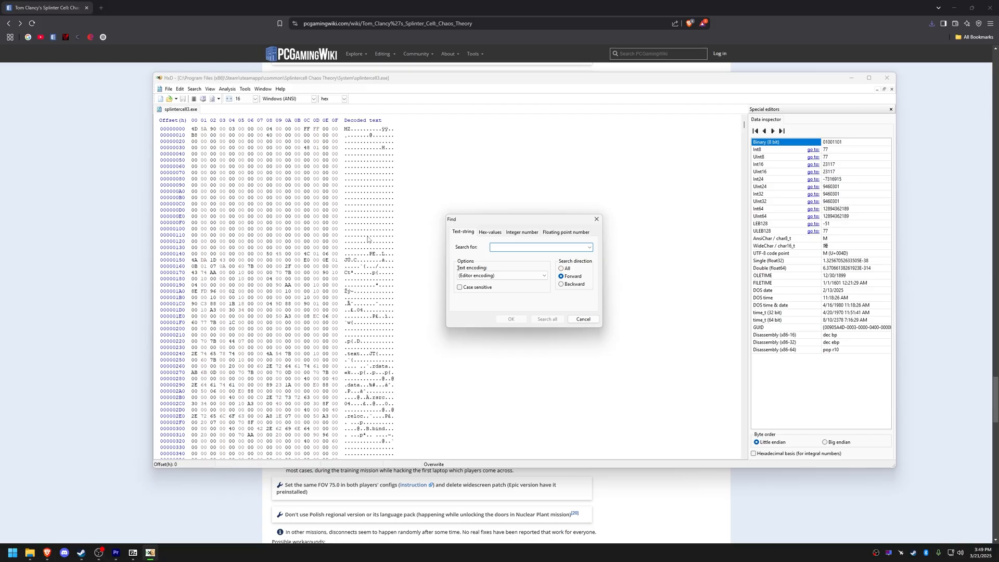
click(489, 232)
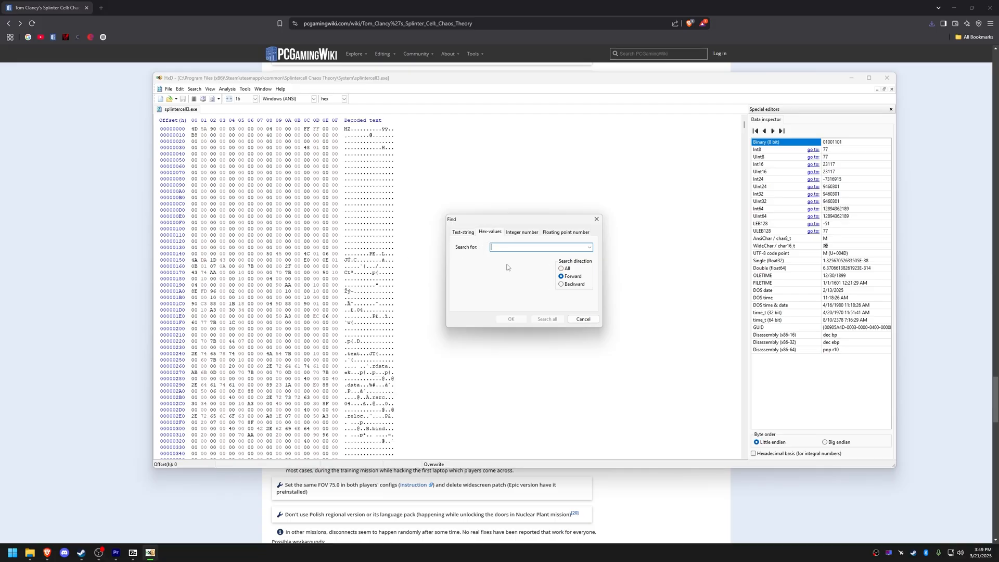
click(510, 319)
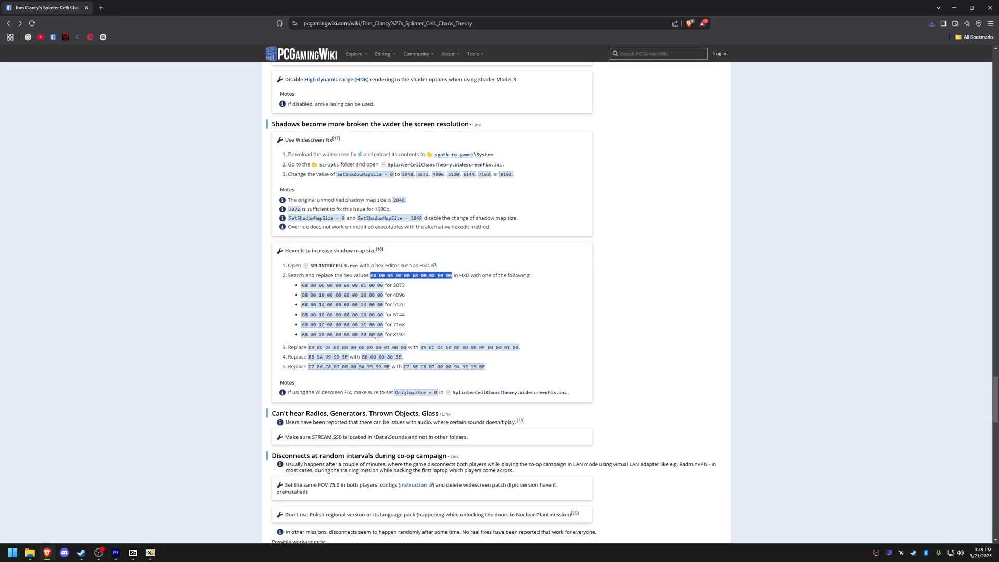
right_click(308, 341)
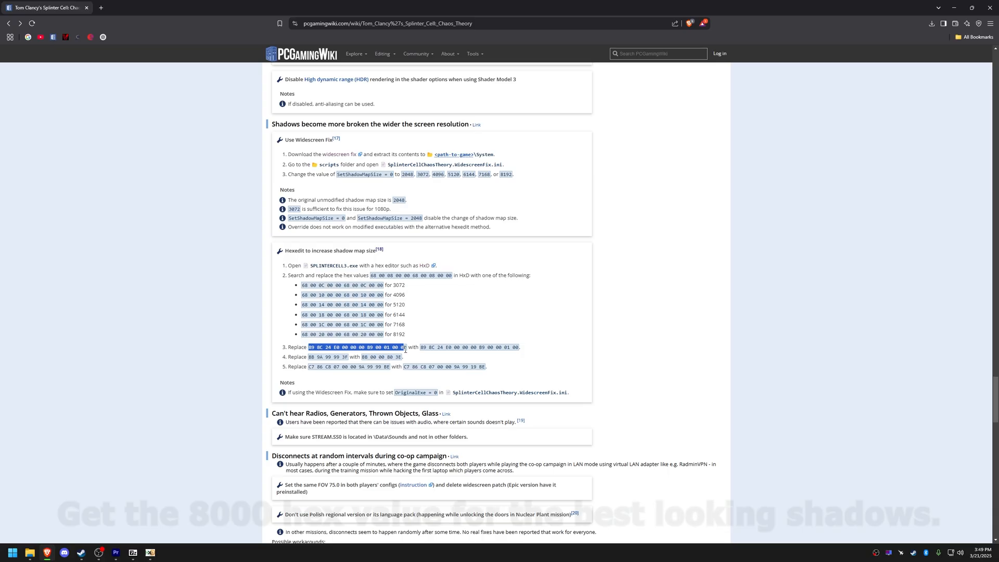
right_click(337, 346)
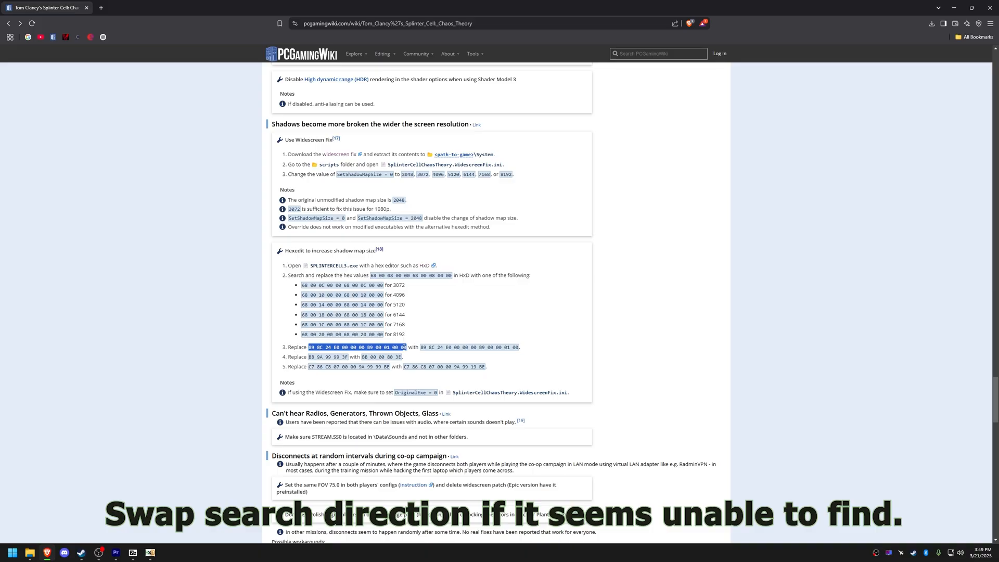
click(194, 89)
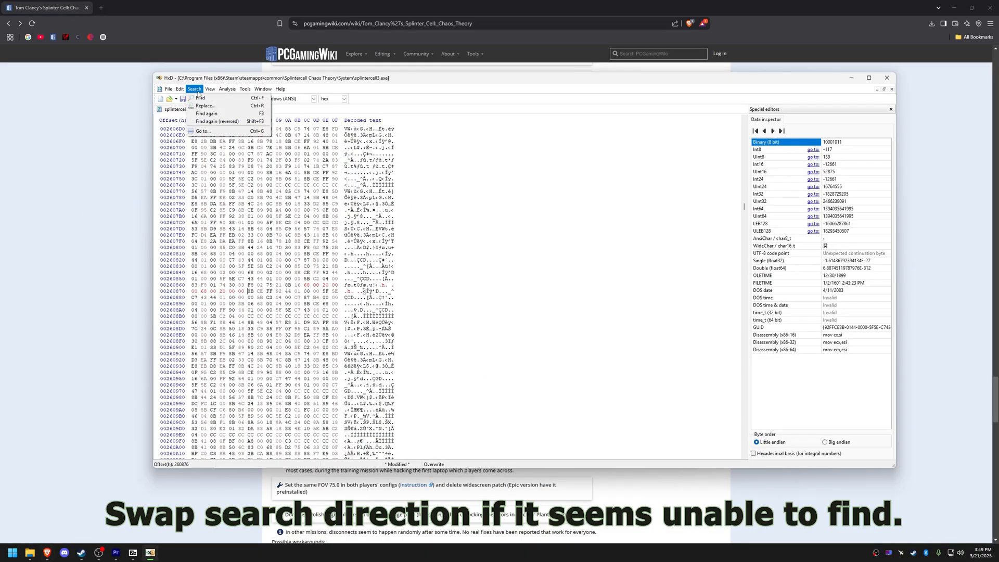
click(200, 98)
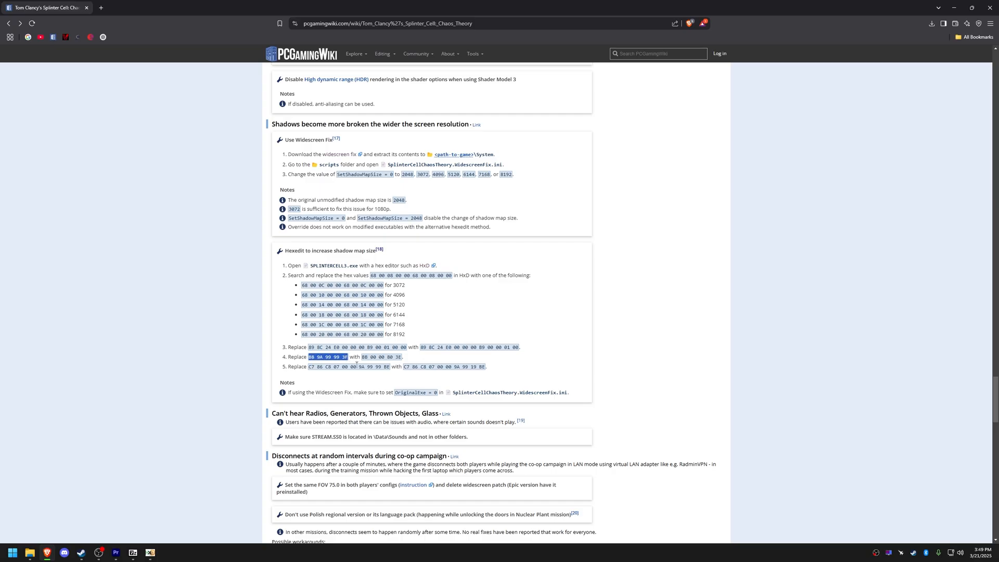
Work through the step 4 and step 5 patterns, dismissing the not-found message and grabbing the step 5 replacement bytes.
click(194, 88)
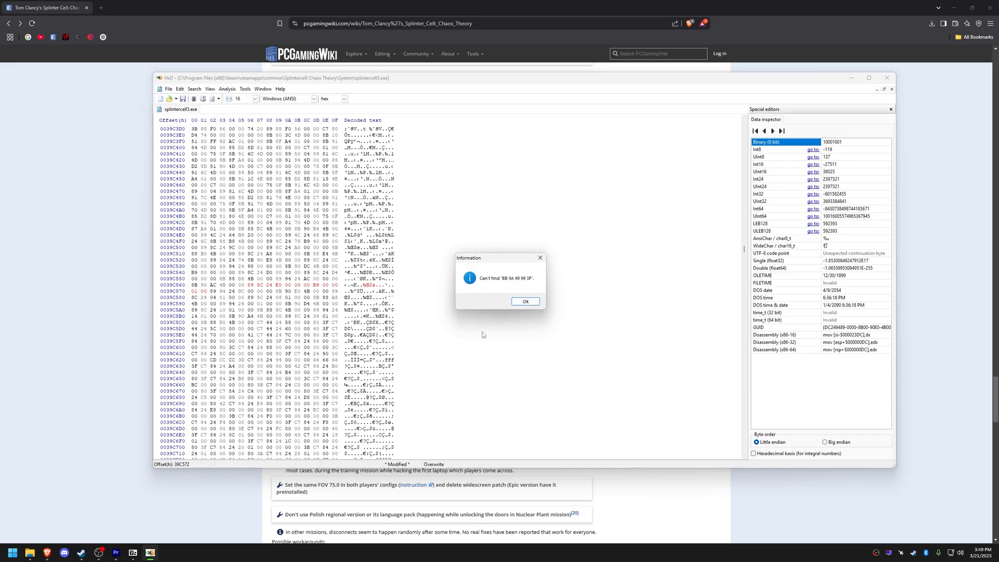
click(525, 302)
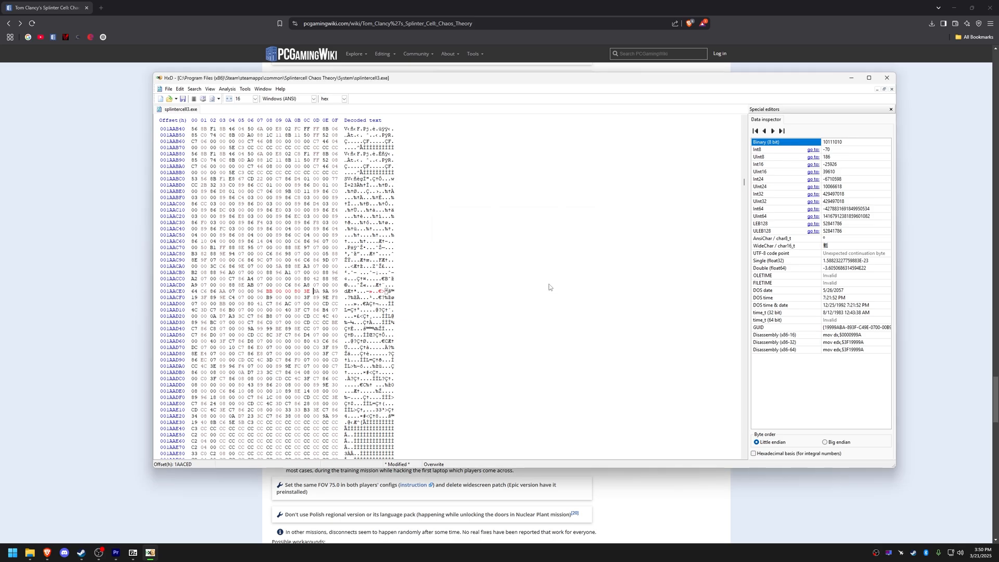
click(193, 88)
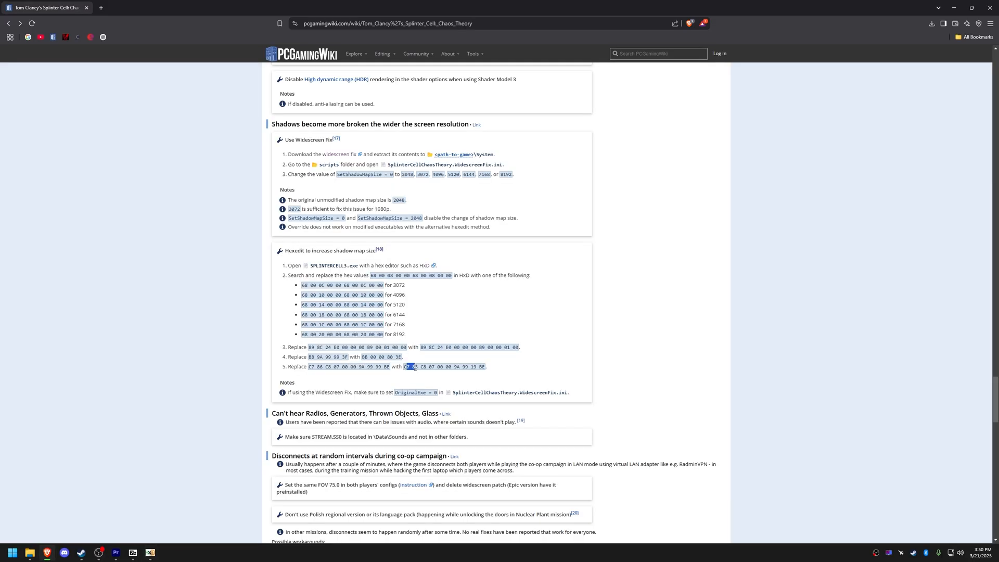
drag(403, 366, 484, 367)
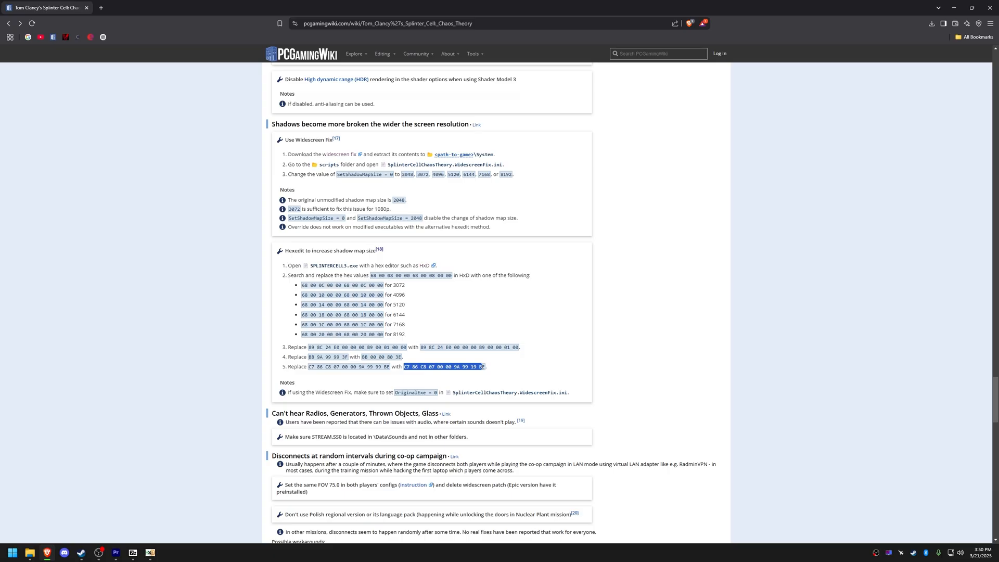